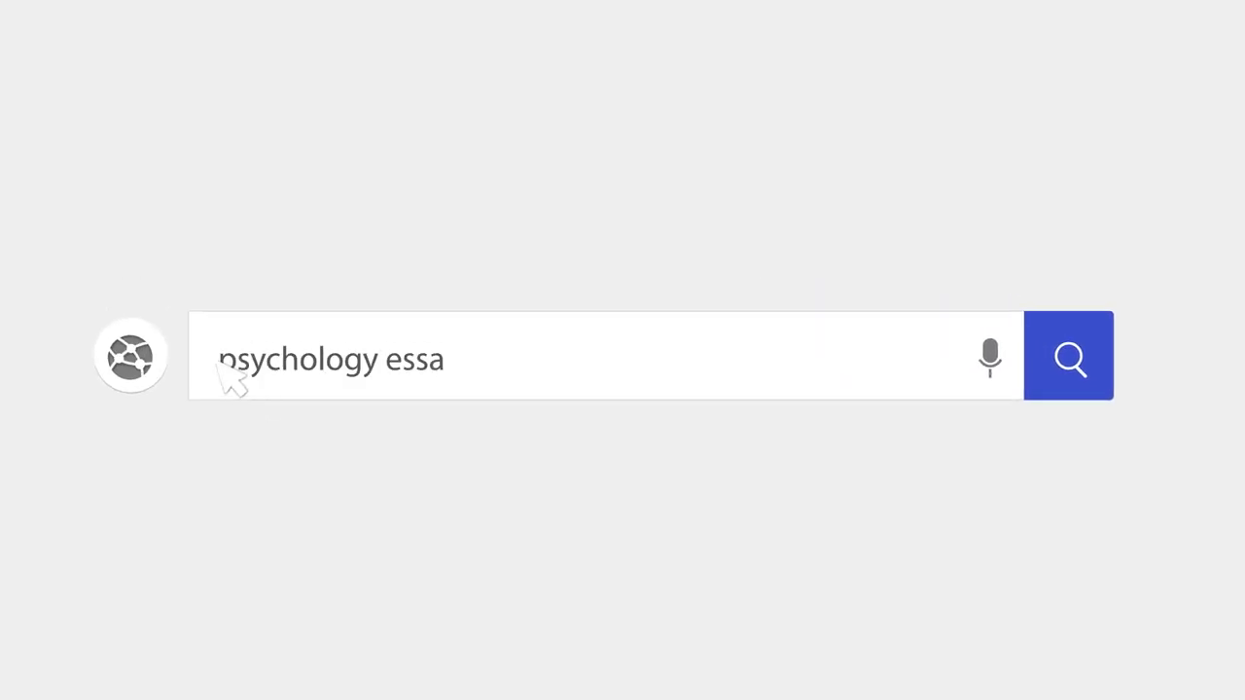
- Type the bold centred title '"The Saints and the Roughnecks": The Self-Fulfilling Prophecy'
click(1069, 357)
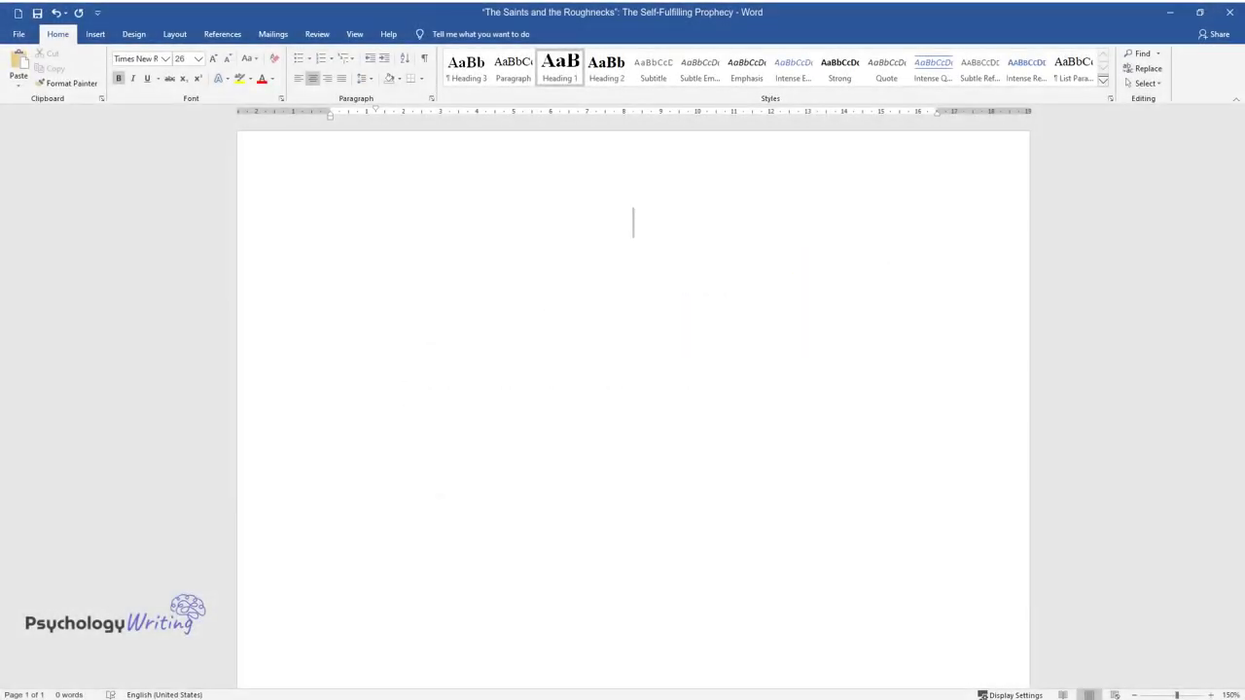
text("The Saints an)
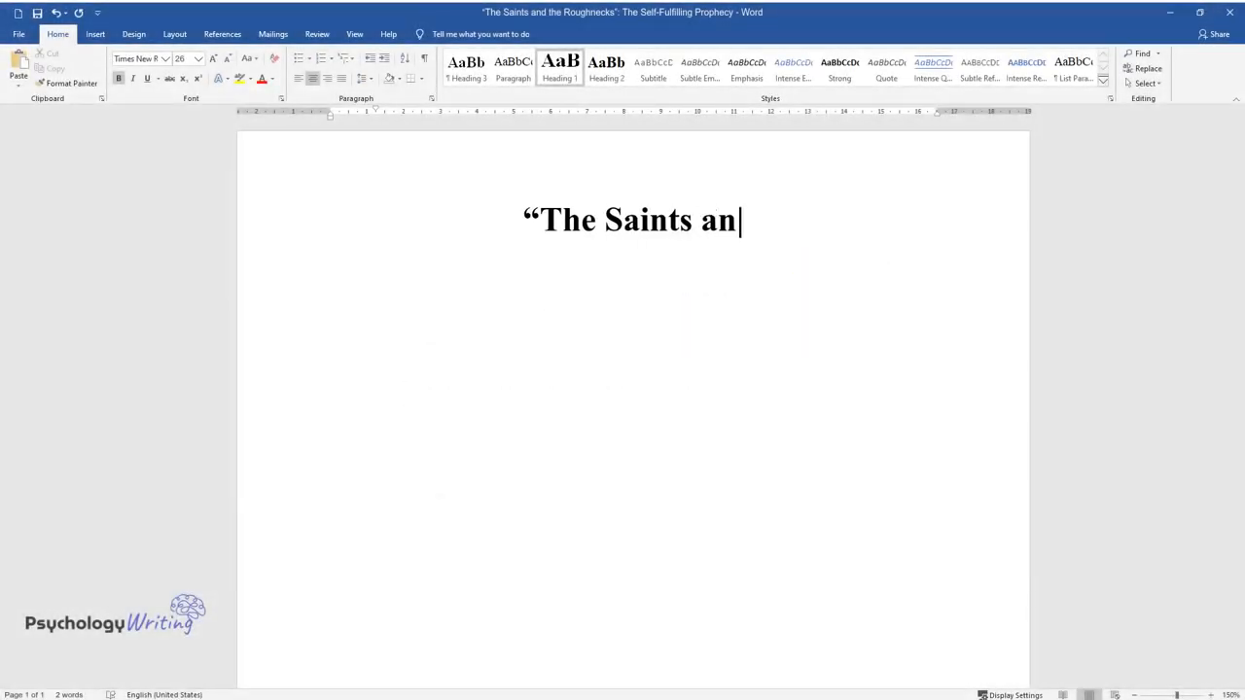
text(d the Roughnecks": The Self-Fulfilling Prophecy)
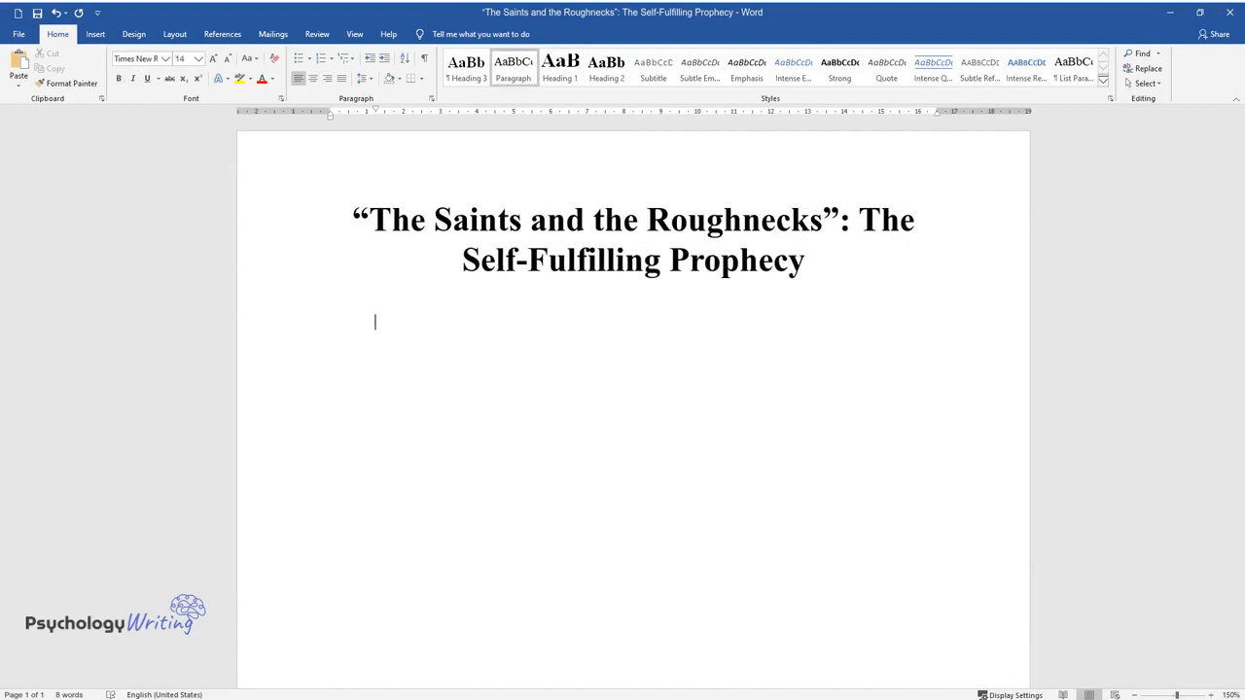
- Type the first paragraph on Chambliss's 1973 study of negative versus positive labeling
text(In 1973, William Chambliss published an essay, “The Saint and the)
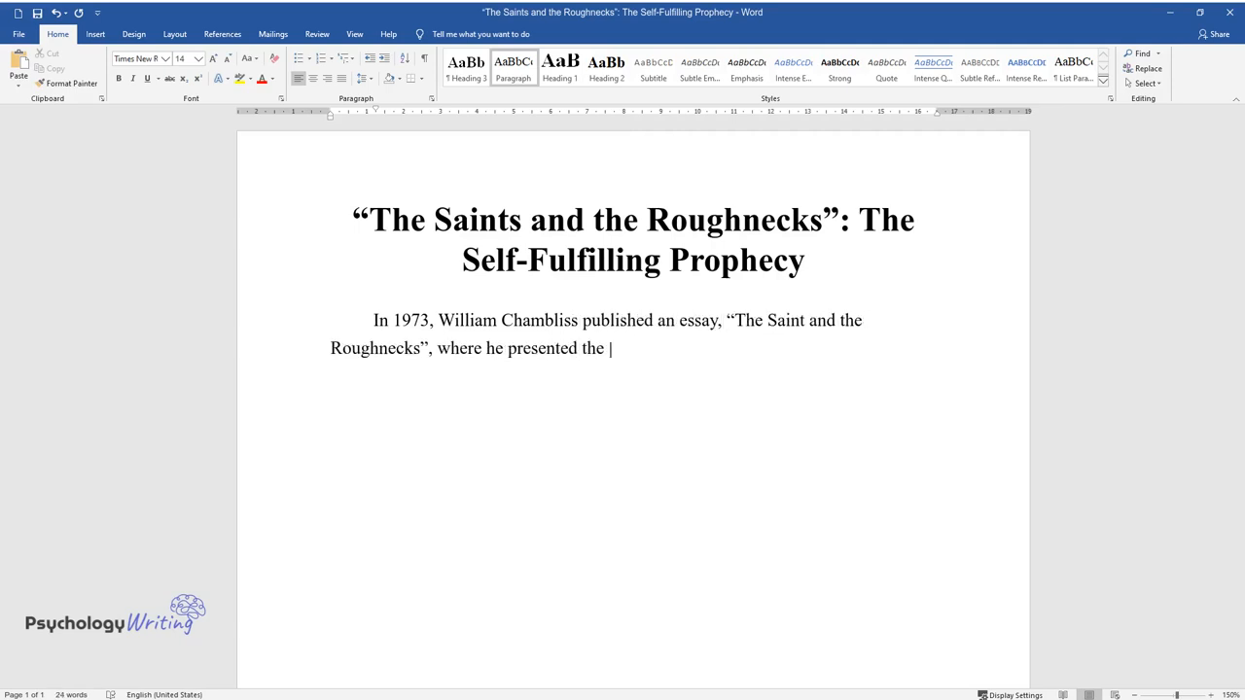
text(results of his study on stigmatized labeling)
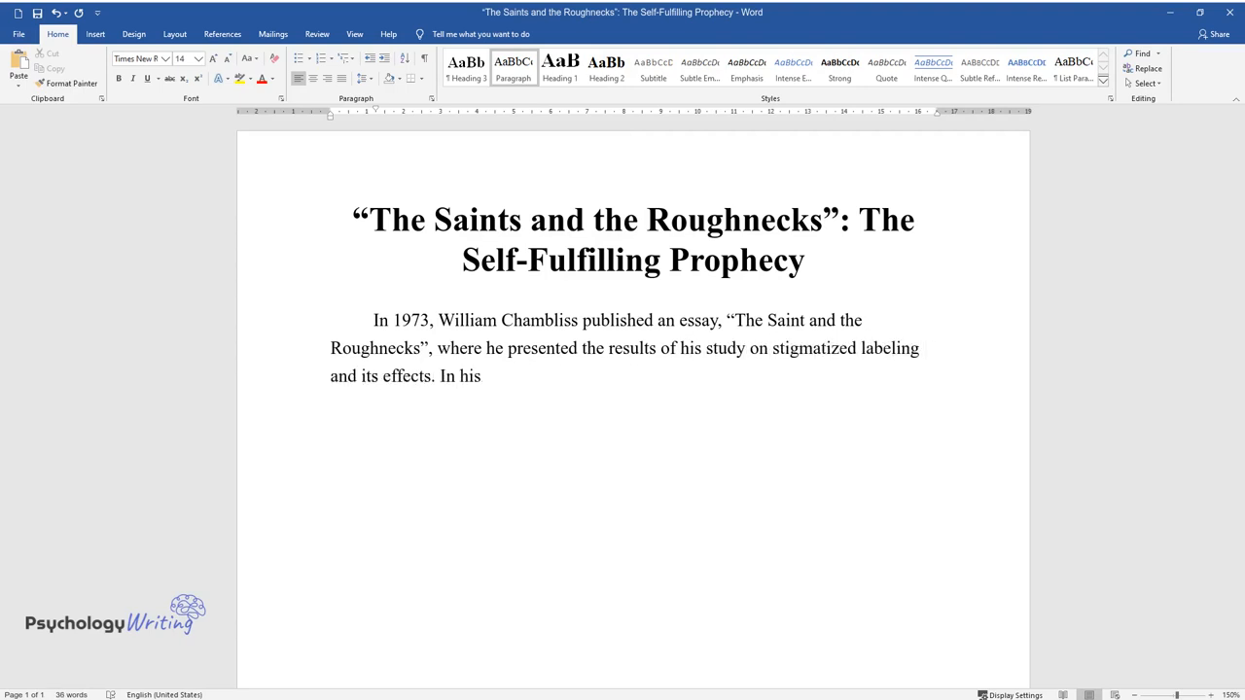
text(work, he reveals that those who w)
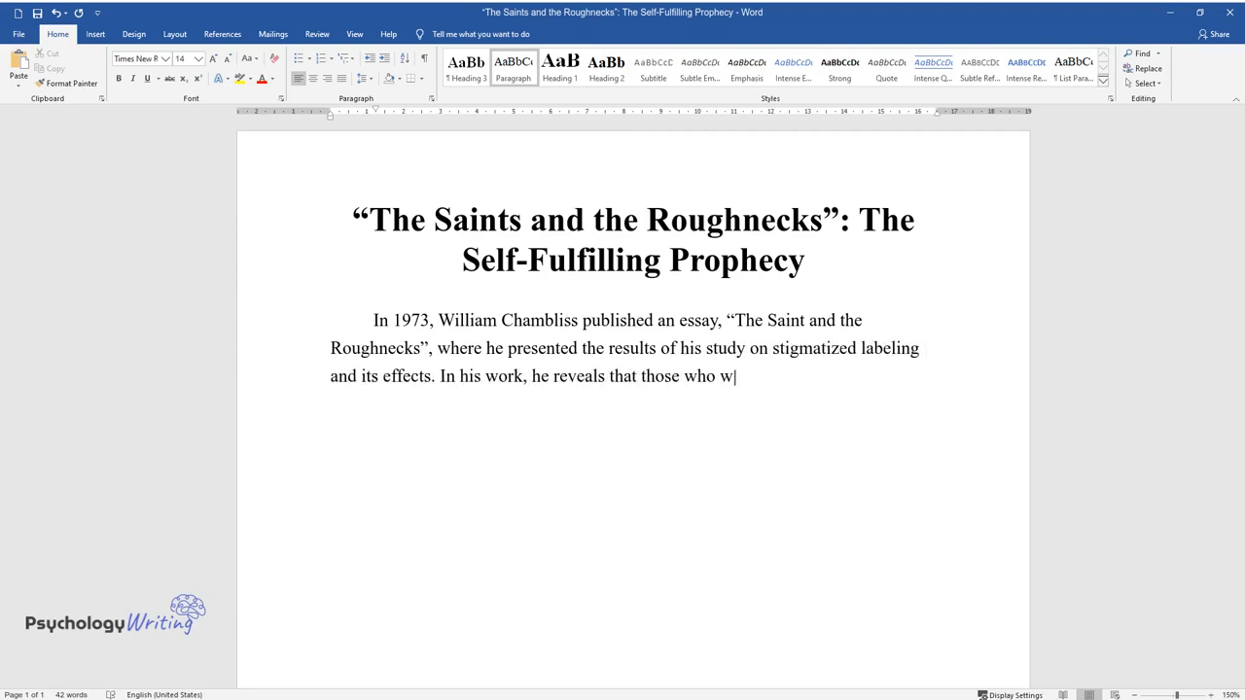
text(ere exposed to negative labeling were more inclined to wayward and)
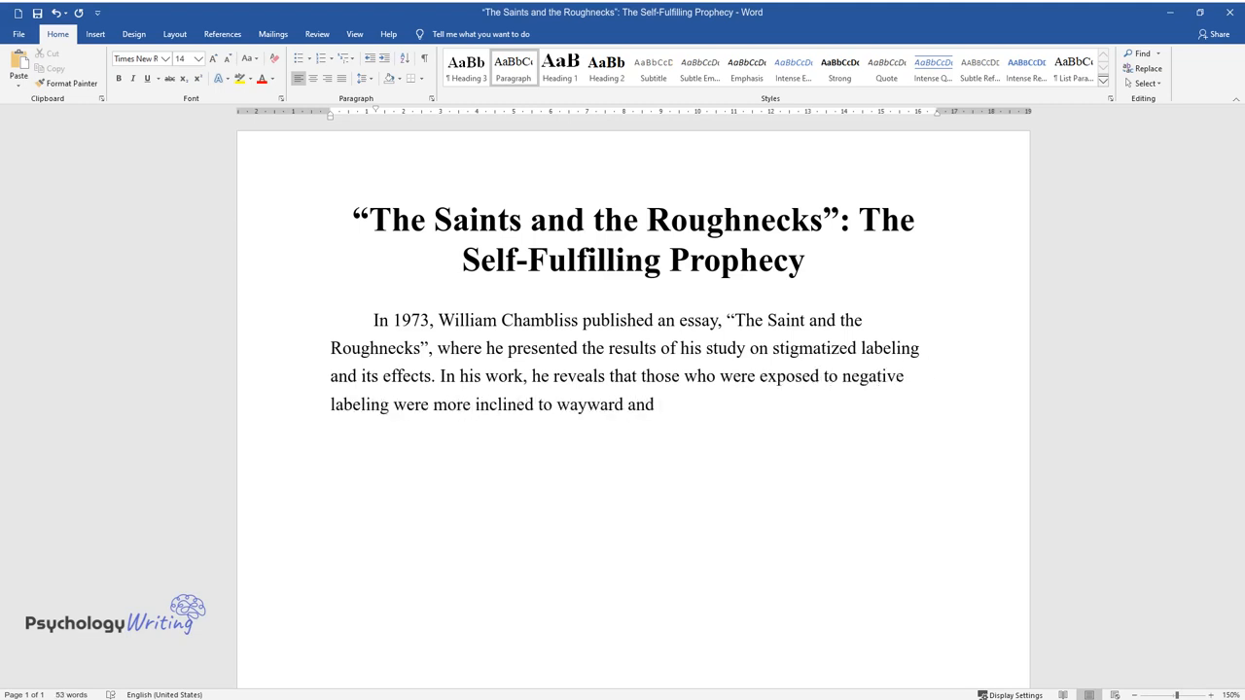
text(wrongful behaviors compared to tho)
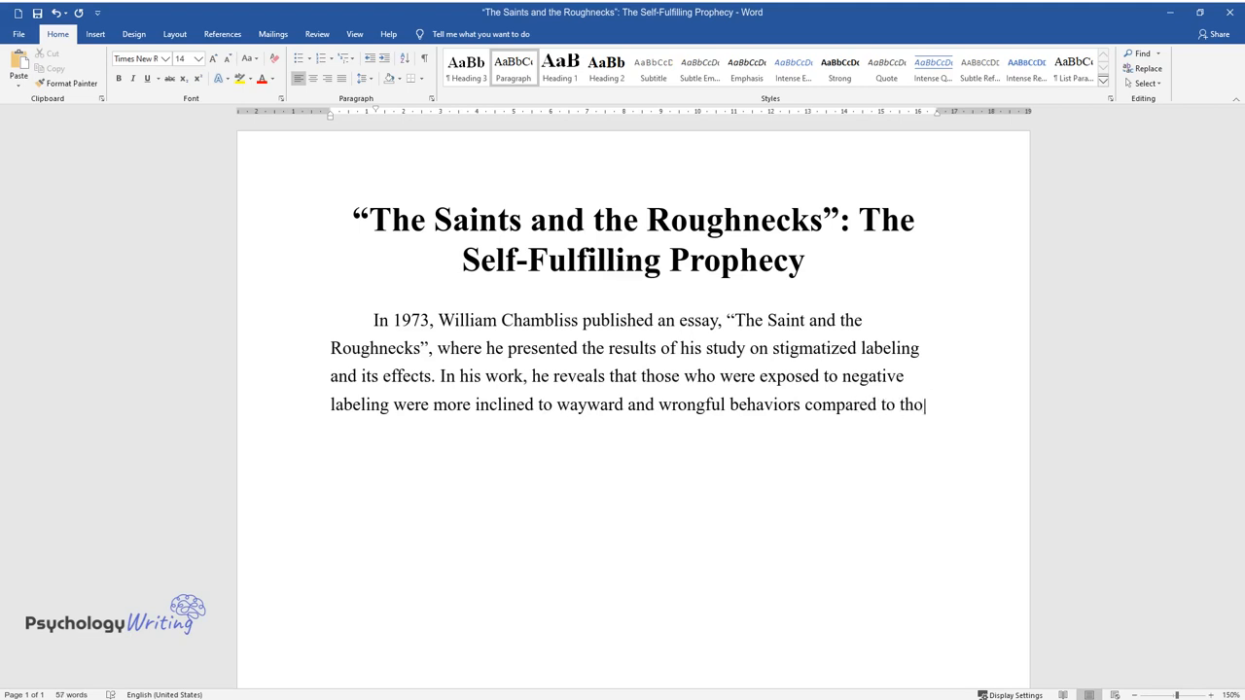
text(se exposed to positive labeling. T)
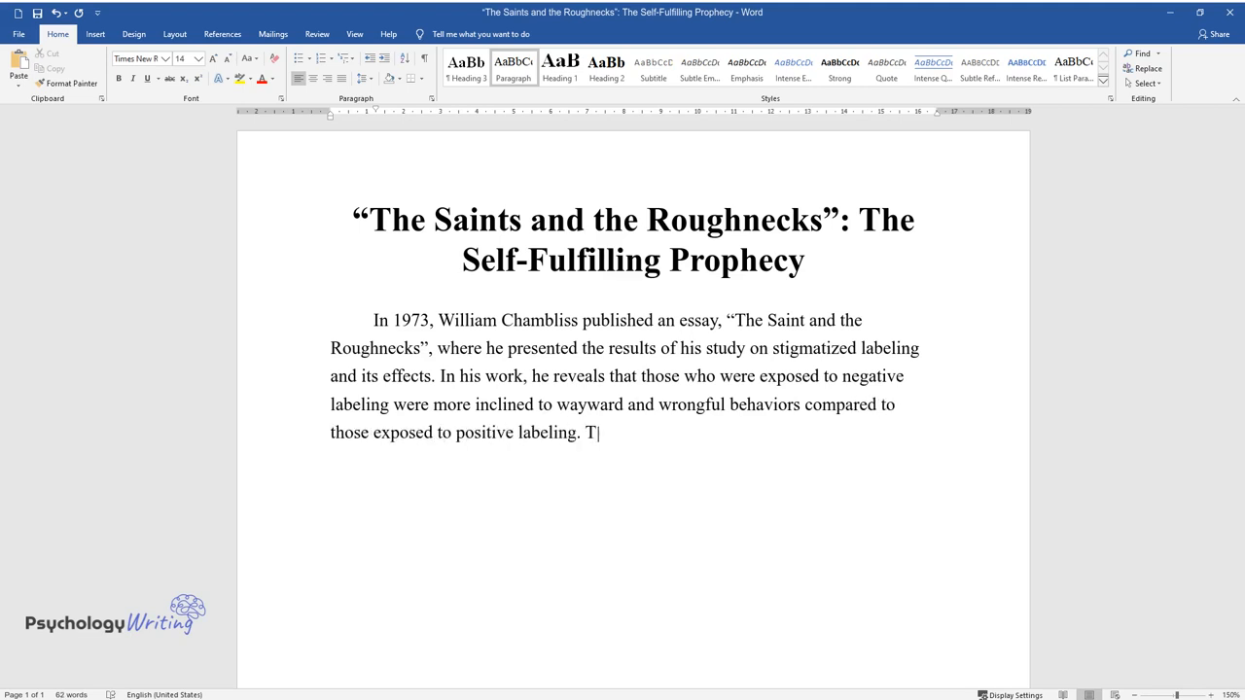
text(he study provides insight into the)
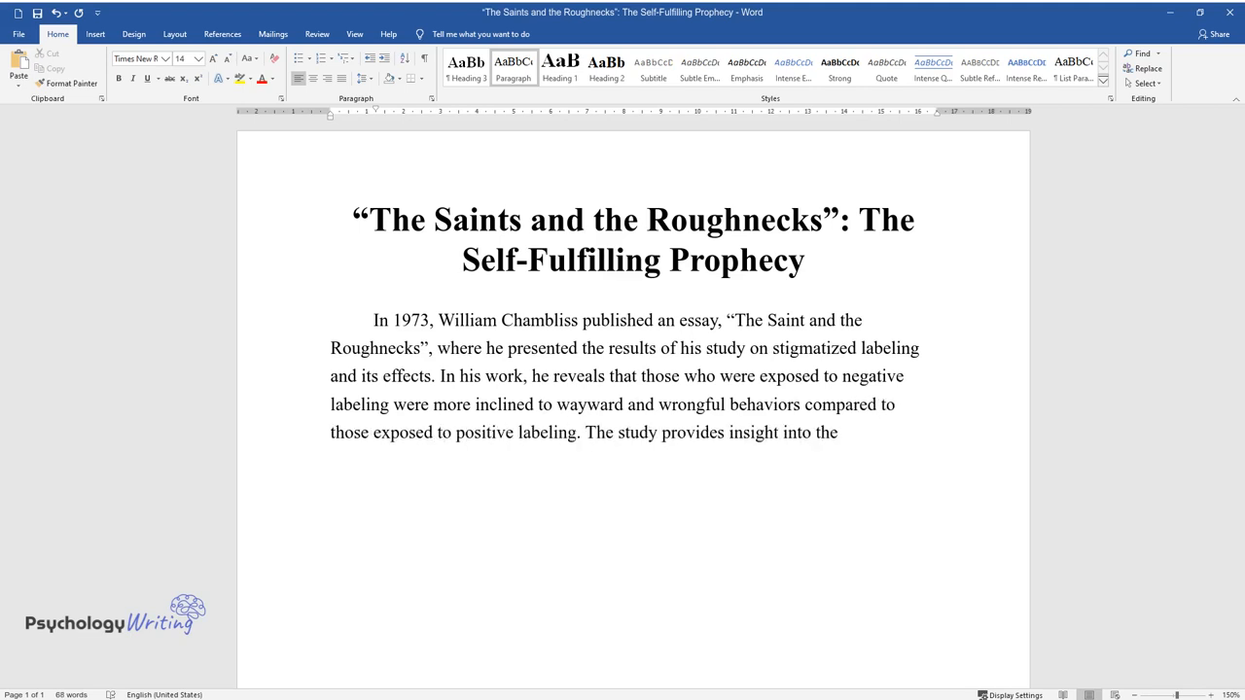
text(effects that differentiated attitude by society either raises or lowers the chances of a person for s)
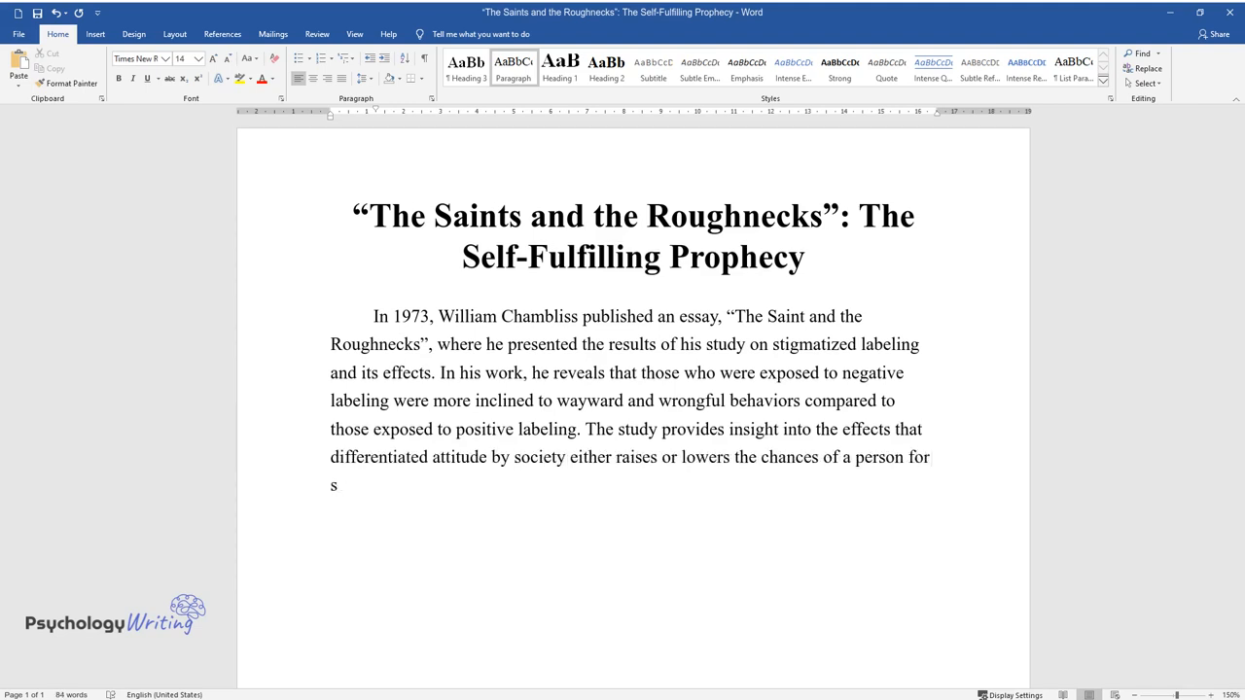
text(ocial success or criminal activity. Thus, negative labeling launches the so-called)
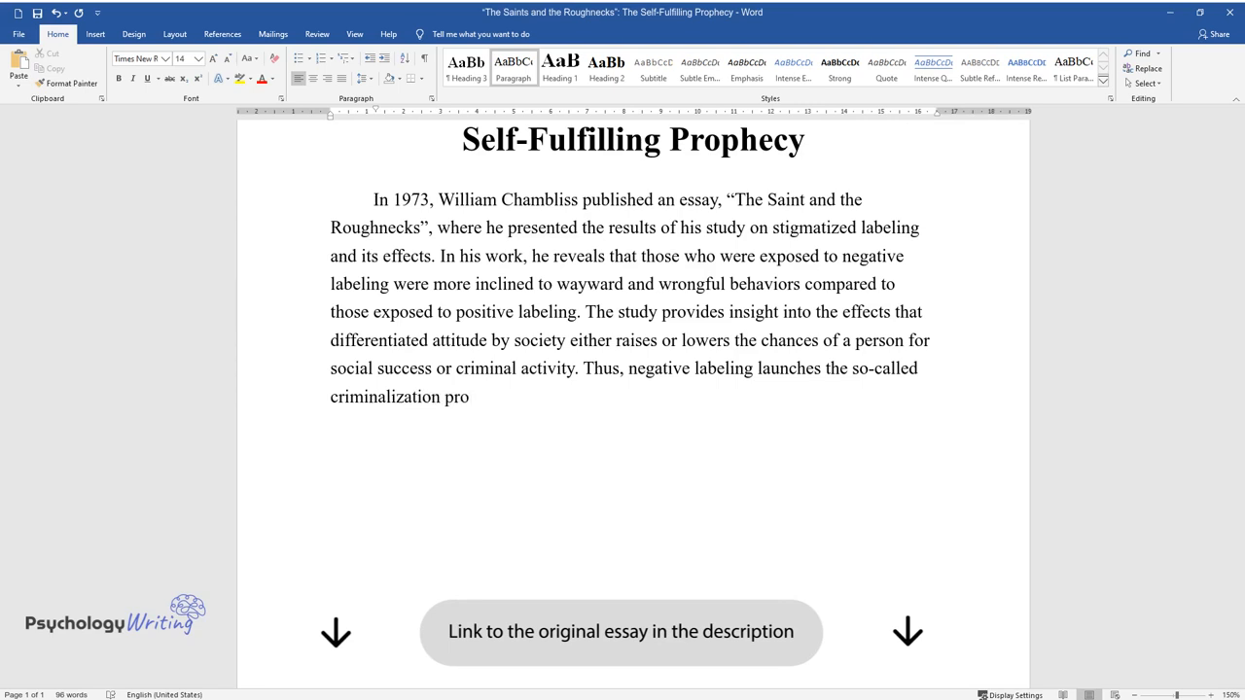
text(cess and instigates the disadvant)
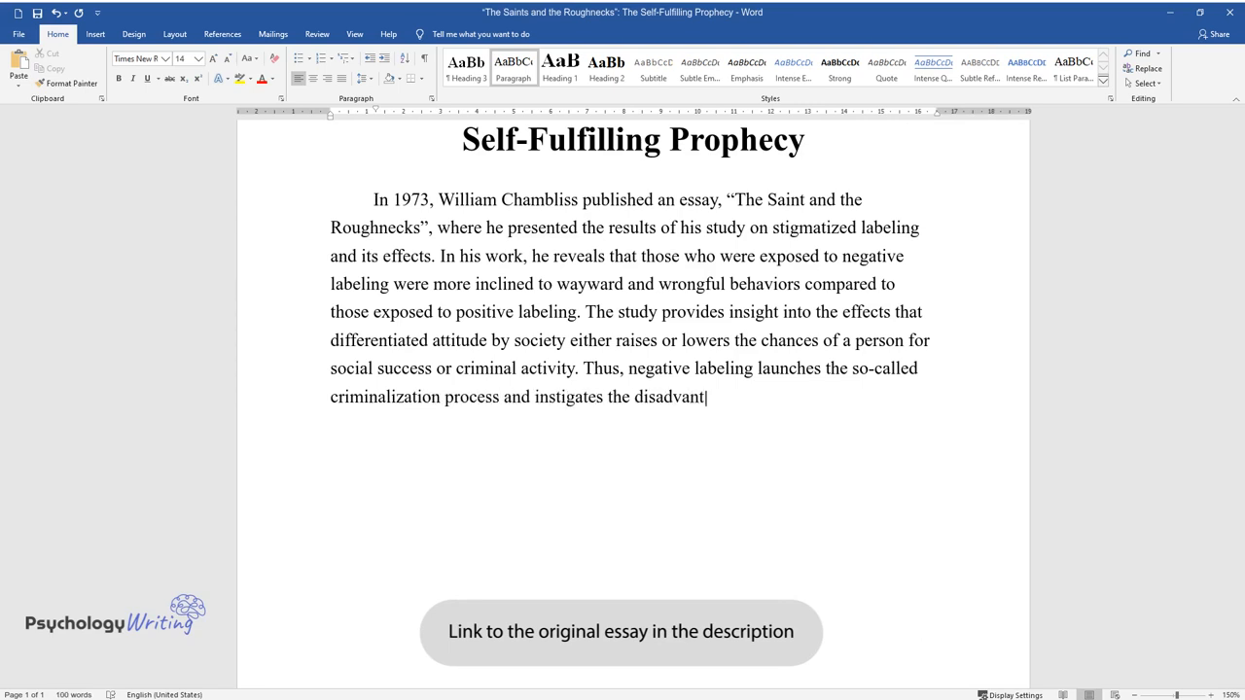
text(ageous youth into criminalized and)
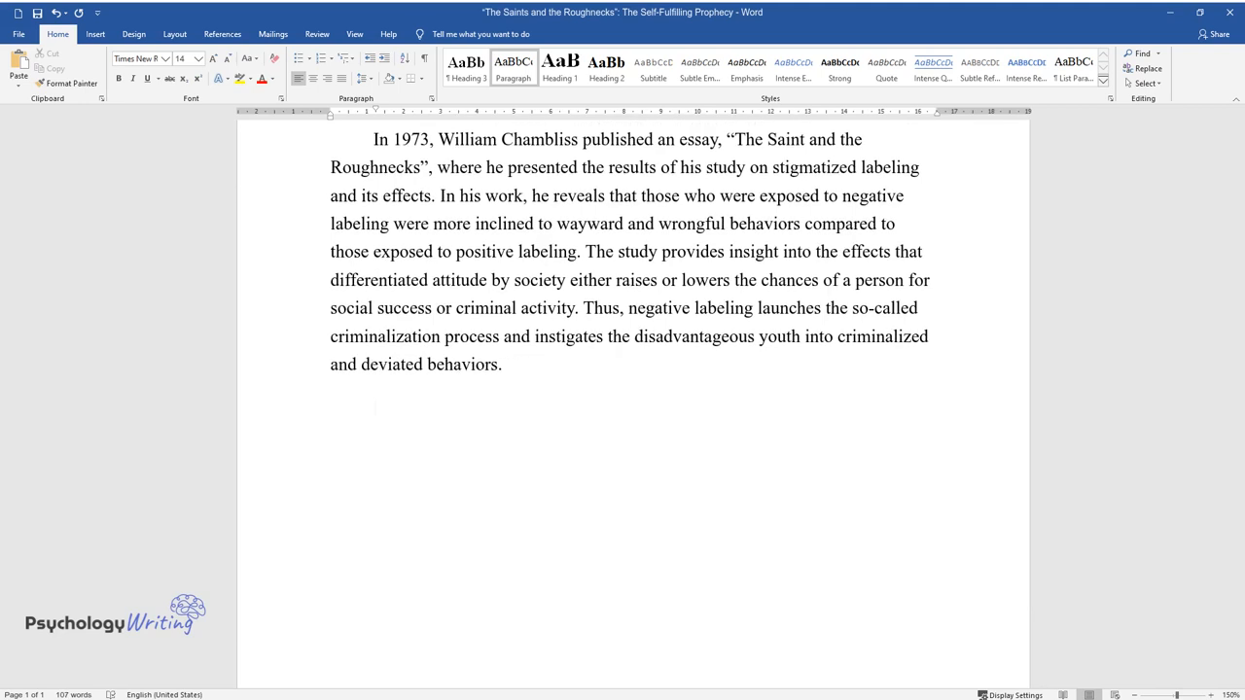
- Type the second paragraph on how labeling shapes the Roughnecks' choices and deviant identity
text(Chambliss exemplifies the proce)
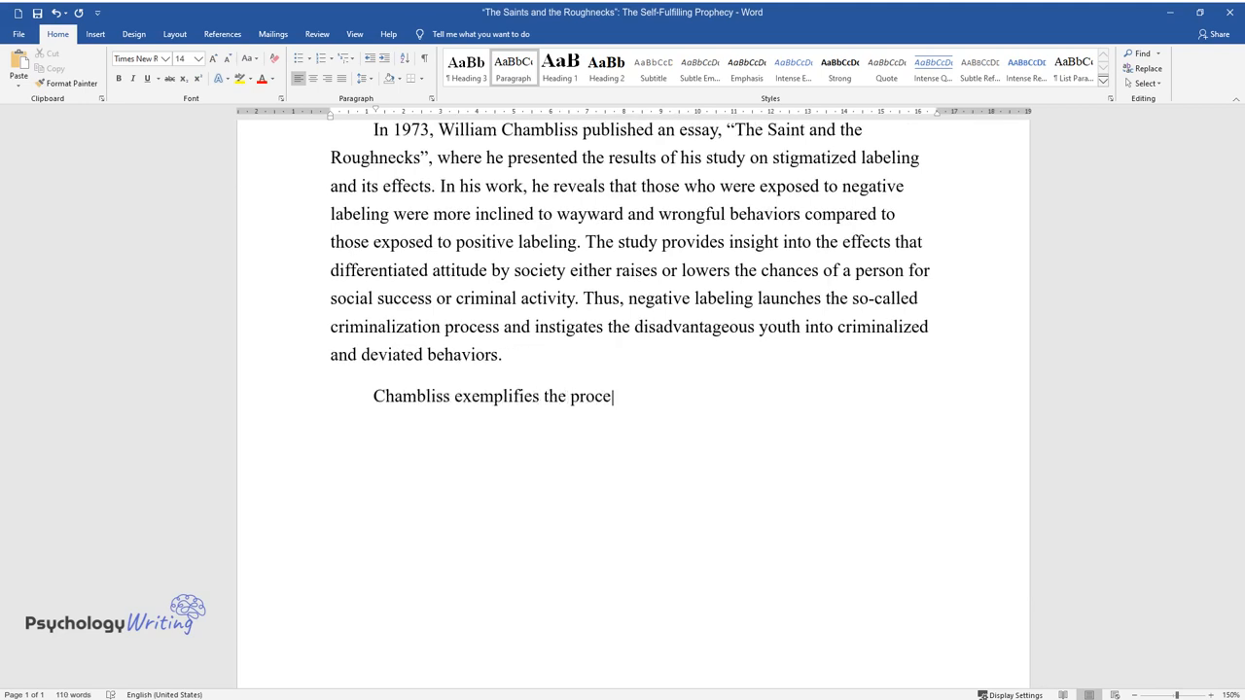
text(ss of self-fulfilling prophecy when he)
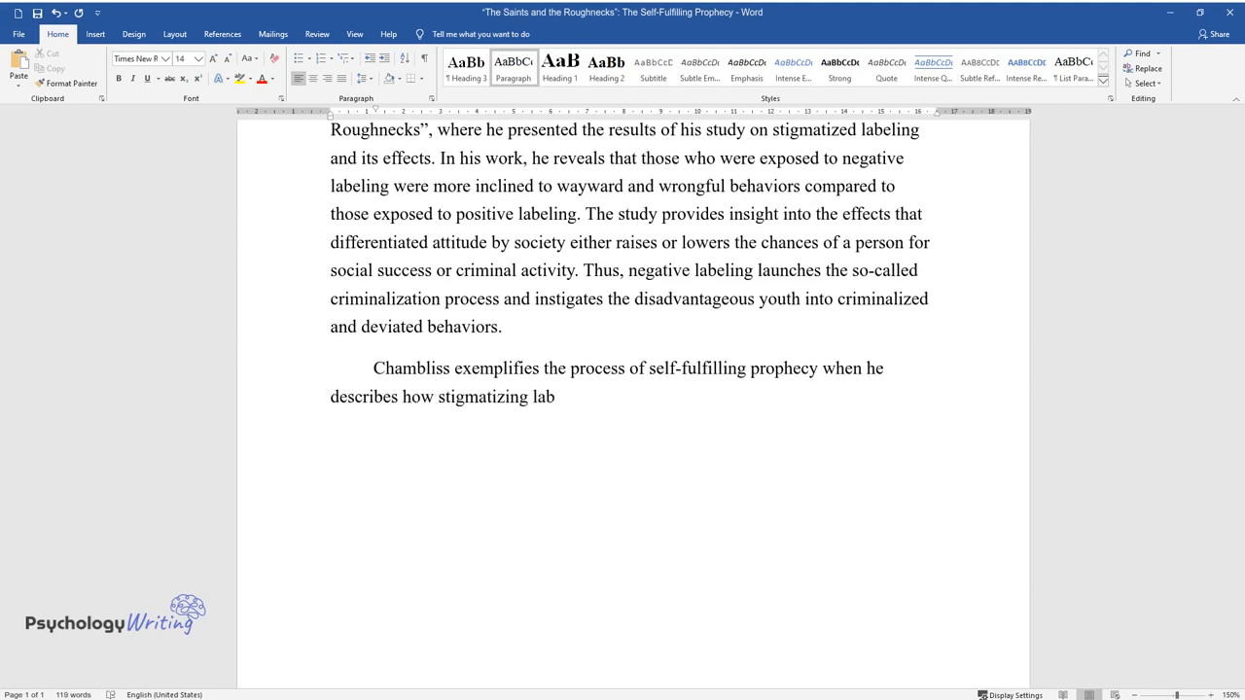
text(labeling affects the choices made by)
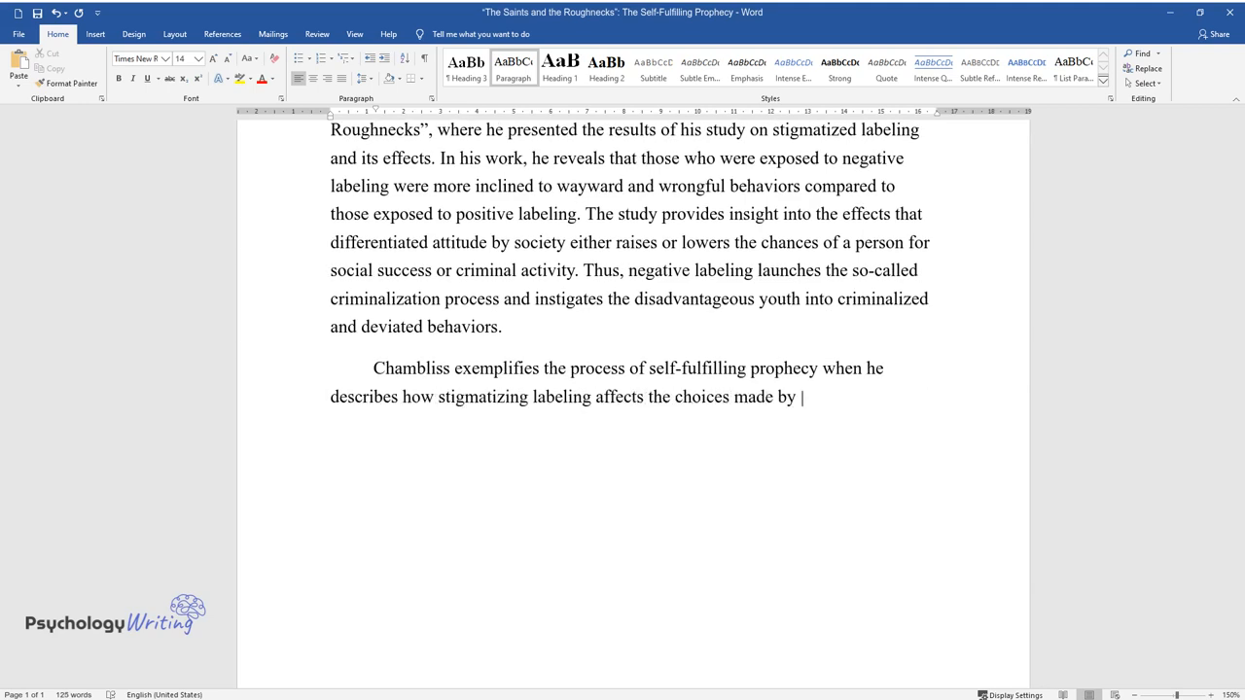
text(the Roughnecks. He explains that society has a crucial effect on one’s self-identity and self-perception)
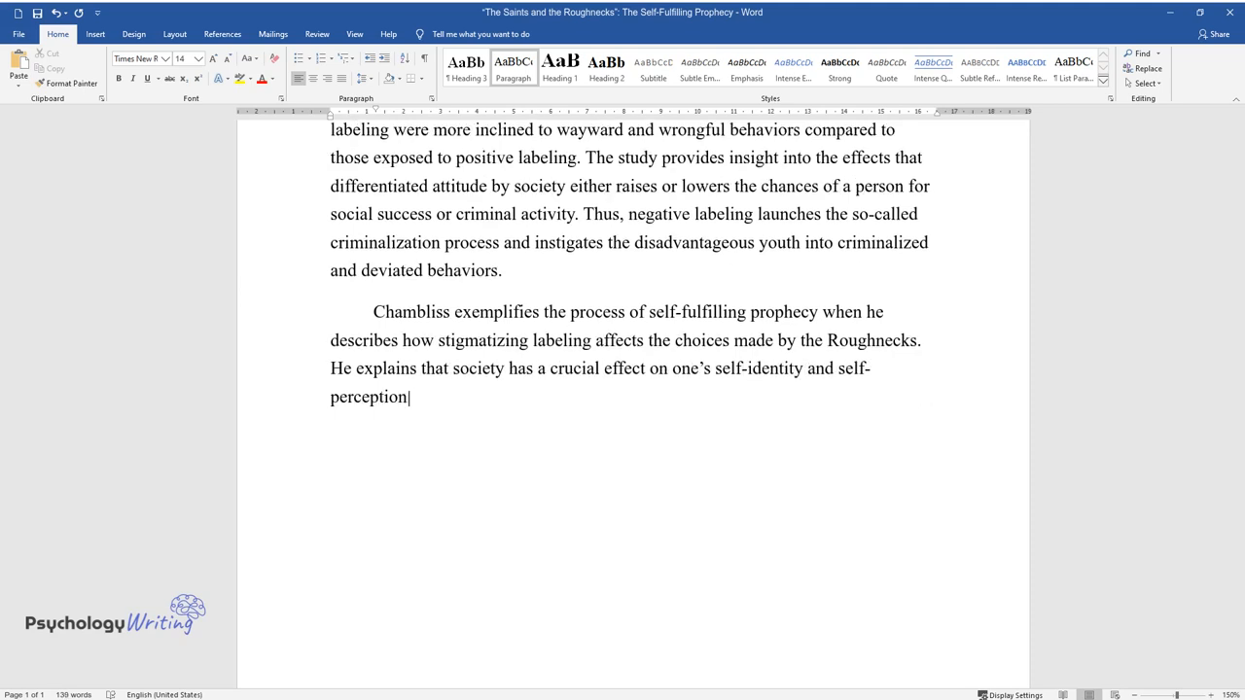
text(, especially for the youth. Thus,)
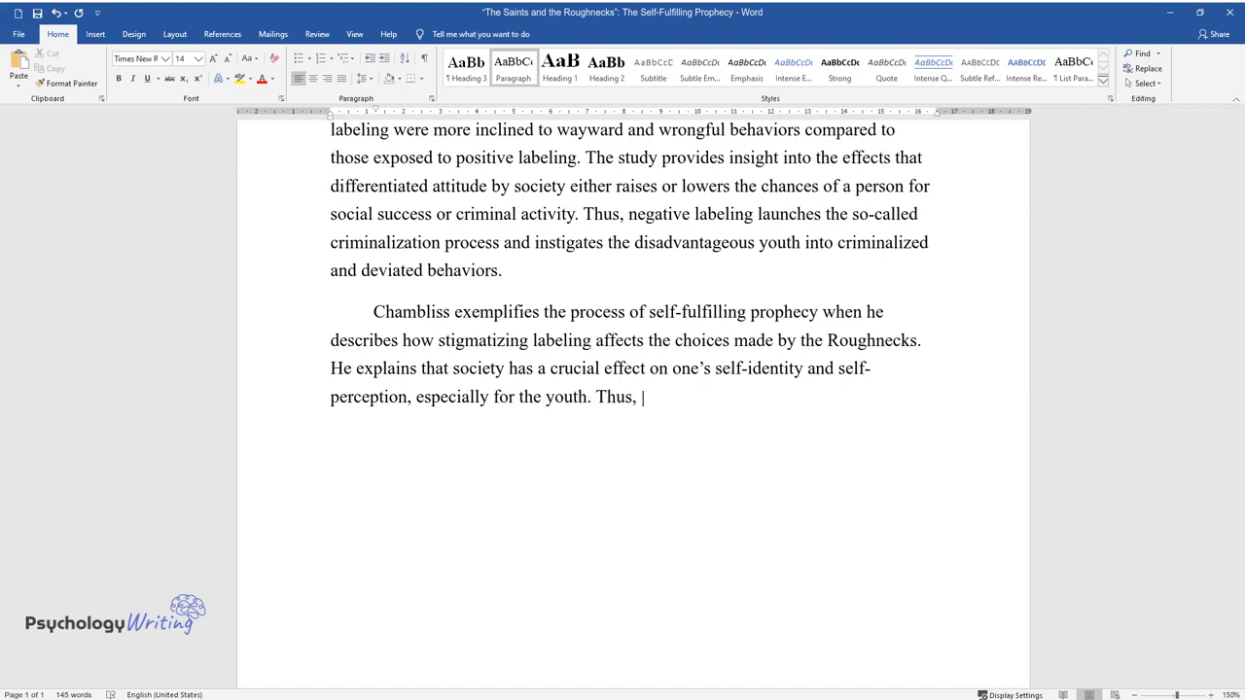
text(societal judgment plays an integral)
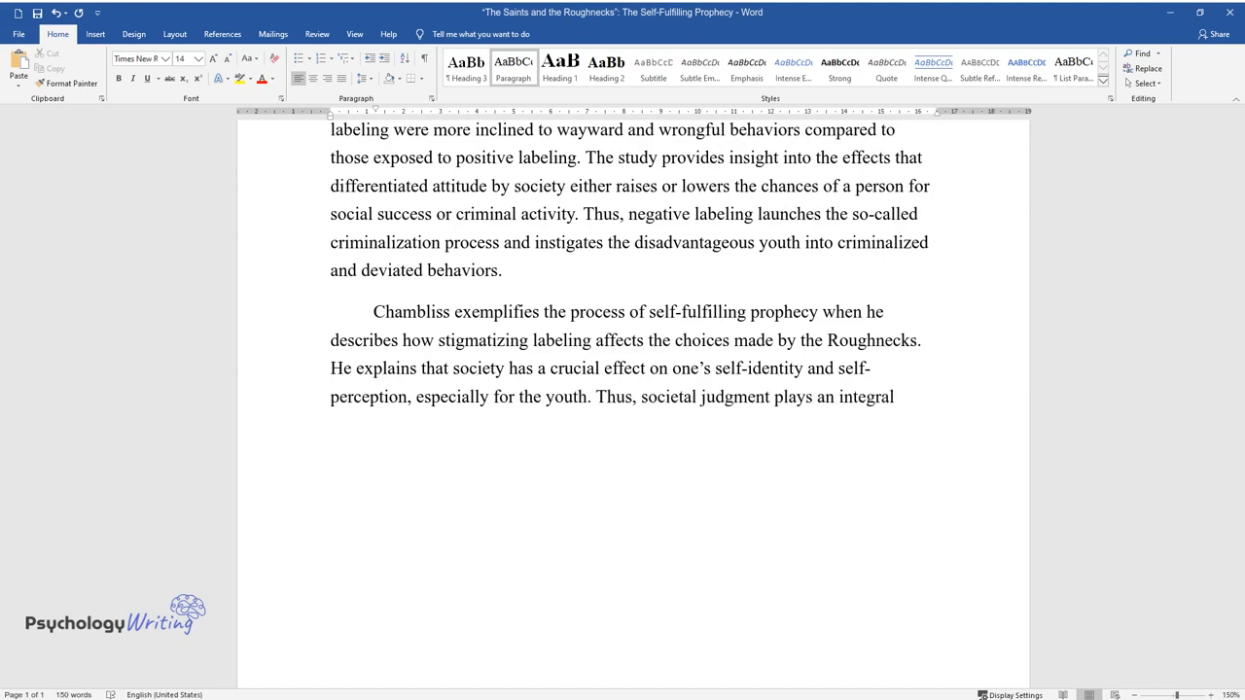
text(part in the formation of the crim)
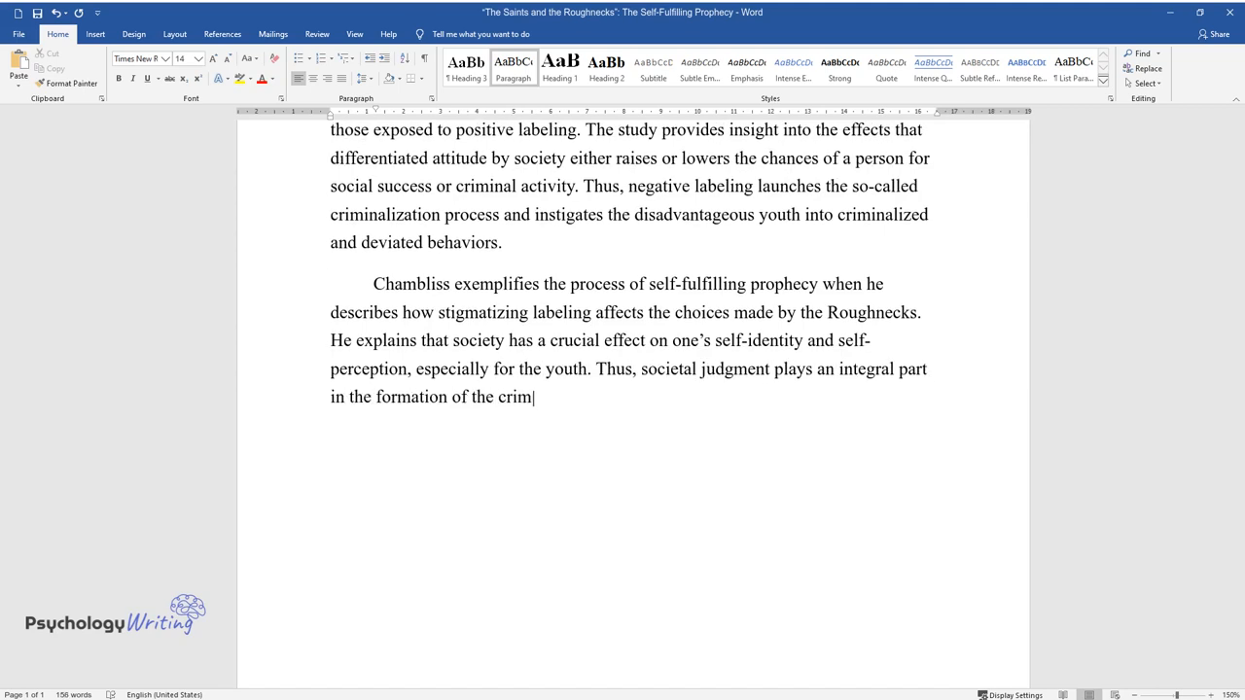
text(e-inclined and deviant identity, which affects the)
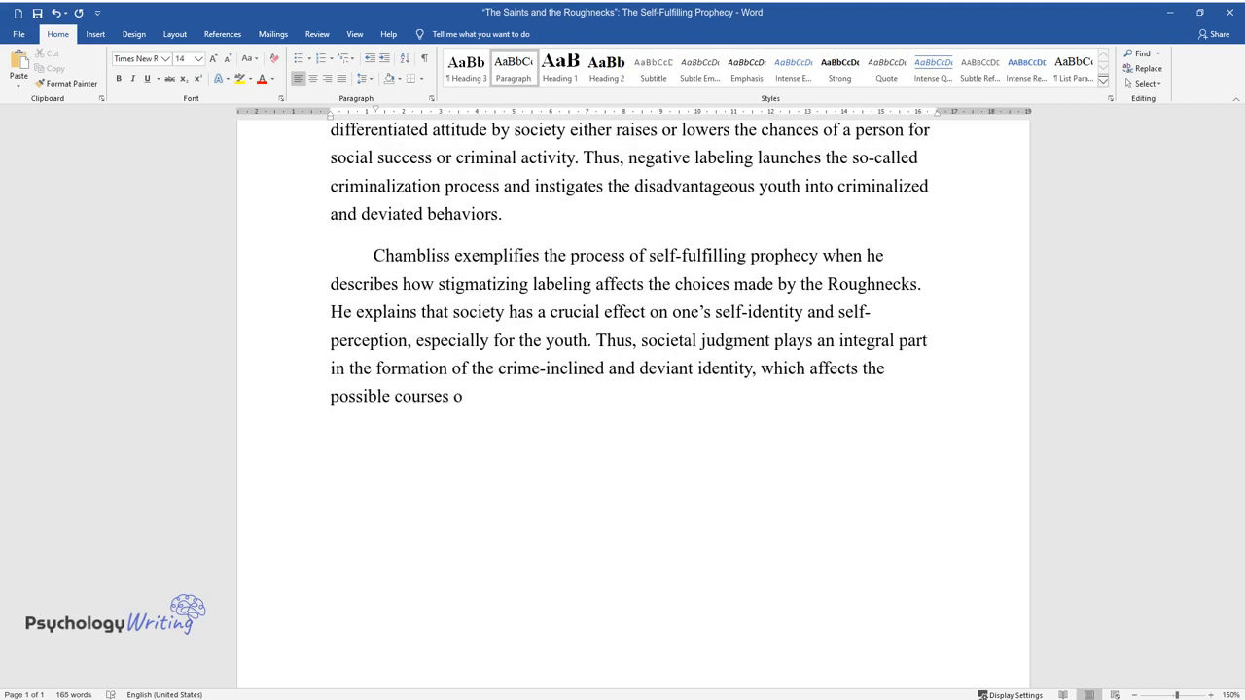
text(f action taken in the future. Chamb)
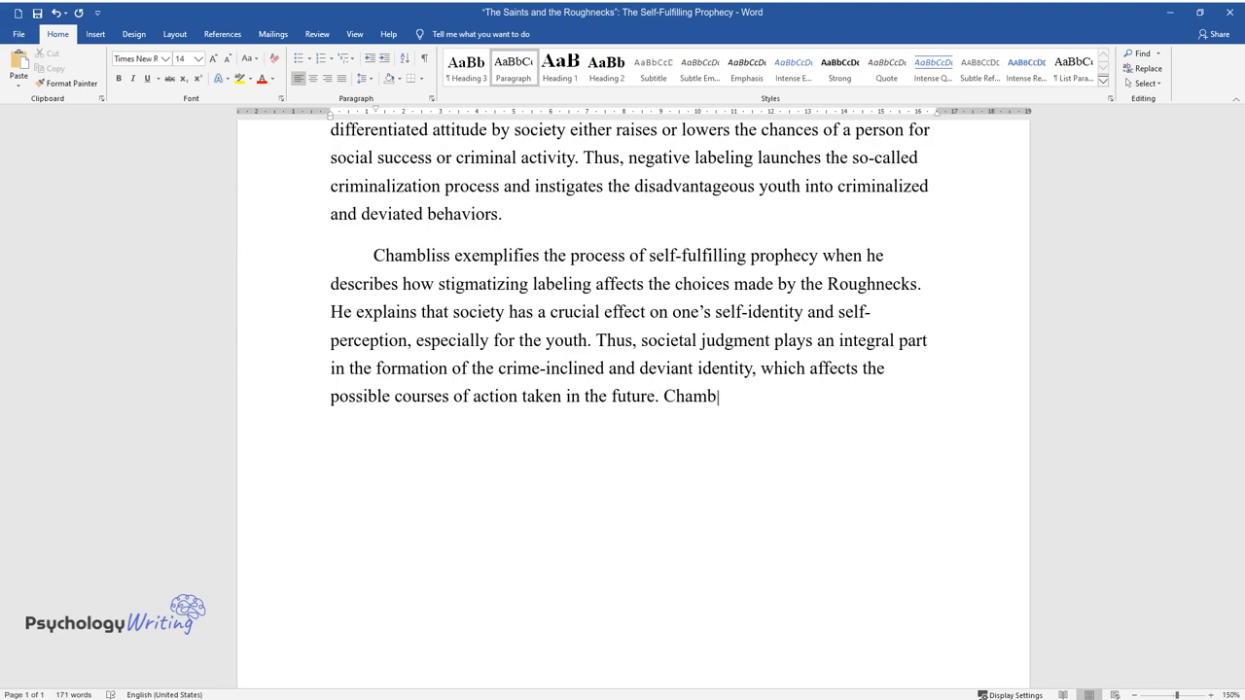
- Quote the Roughnecks who "internalize an image of themselves as deviant" and choose reinforcing friend groups
text(liss states that the Roughnecks "i)
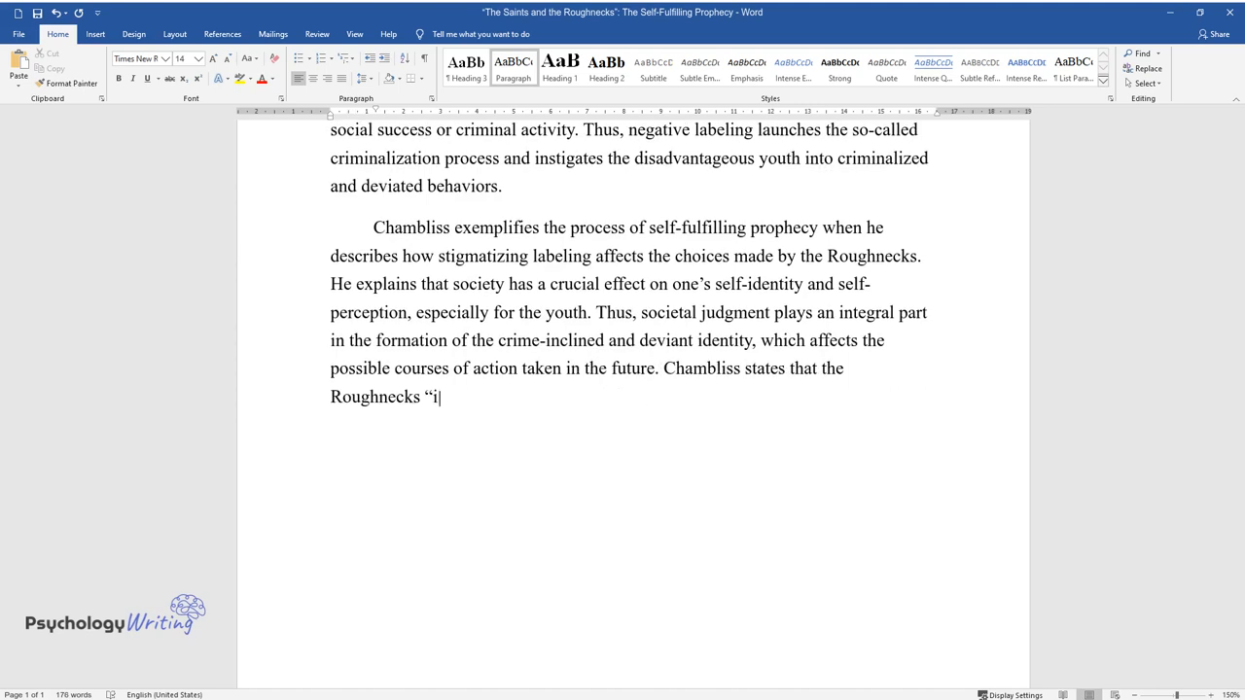
text(nternalize an image of themselves a)
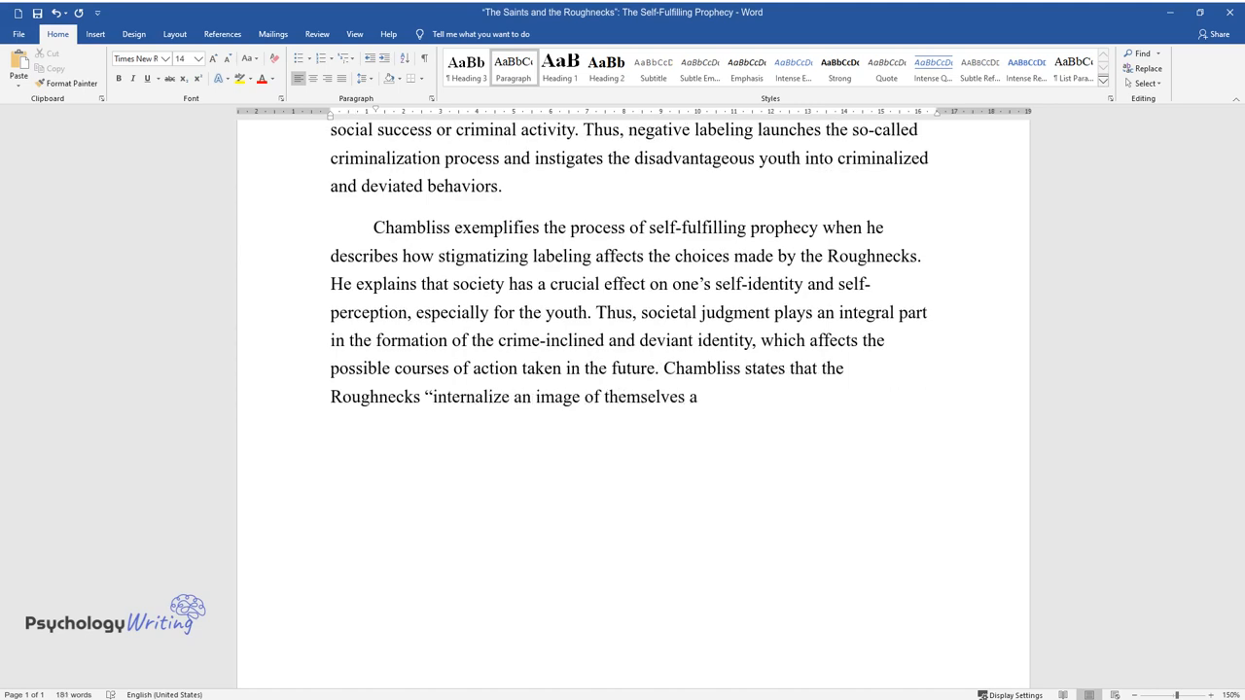
text(as deviant", which makes them choos)
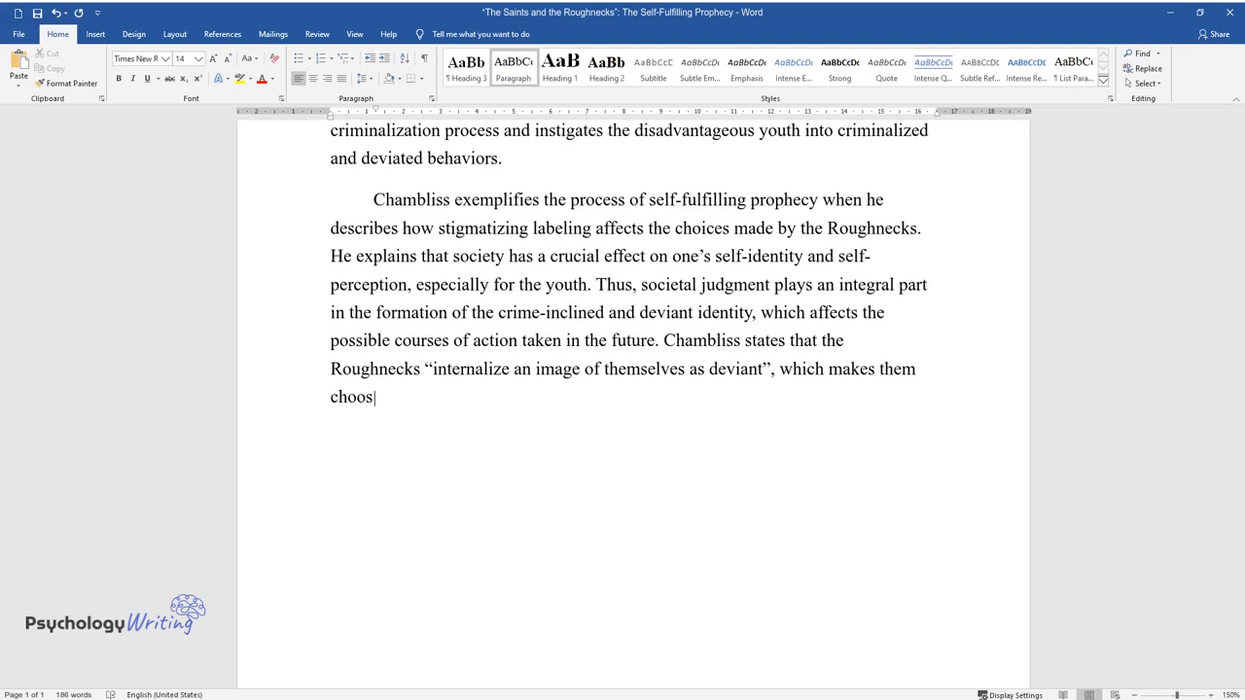
text(e friend groups that match and rein)
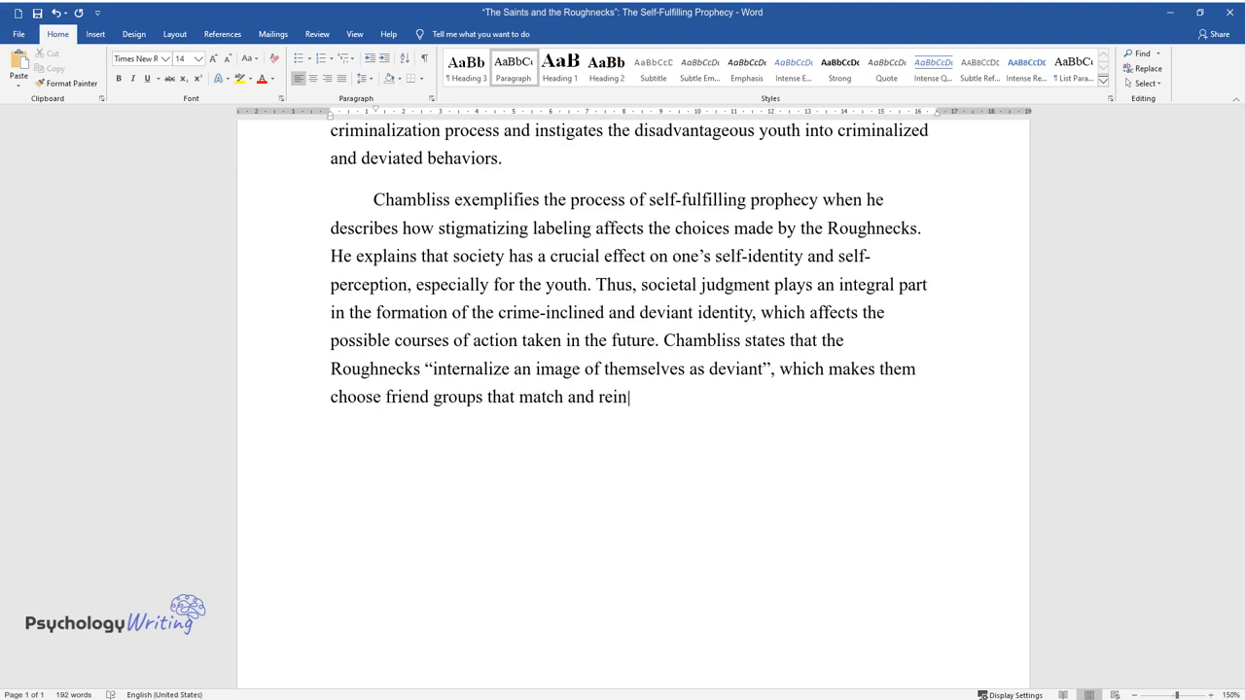
text(force this self-perception. Subseq)
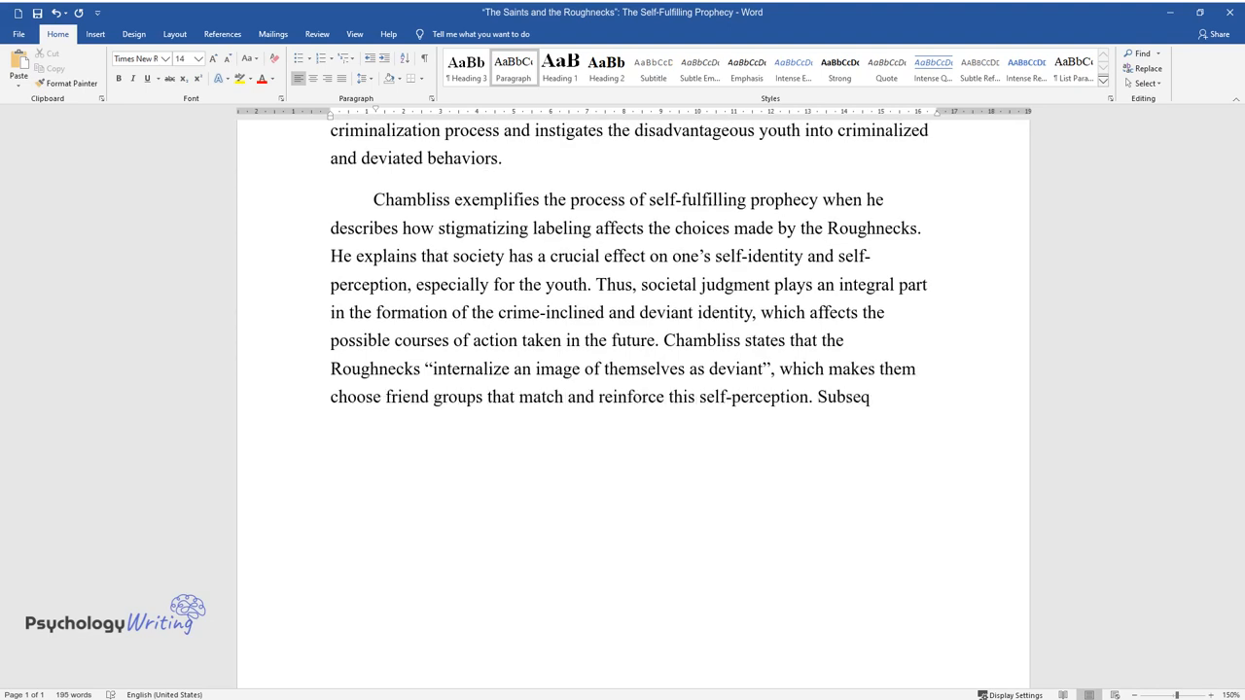
text(uently, this would make them strive)
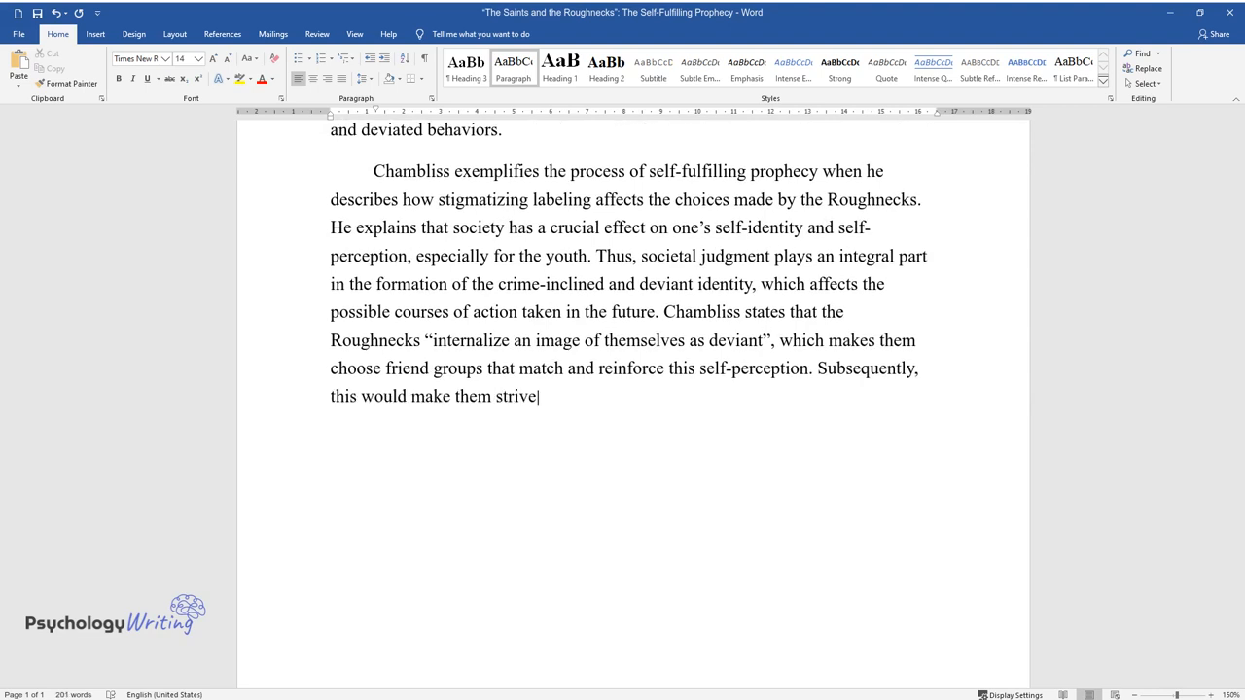
text(to get engaged with even more extreme deviances,)
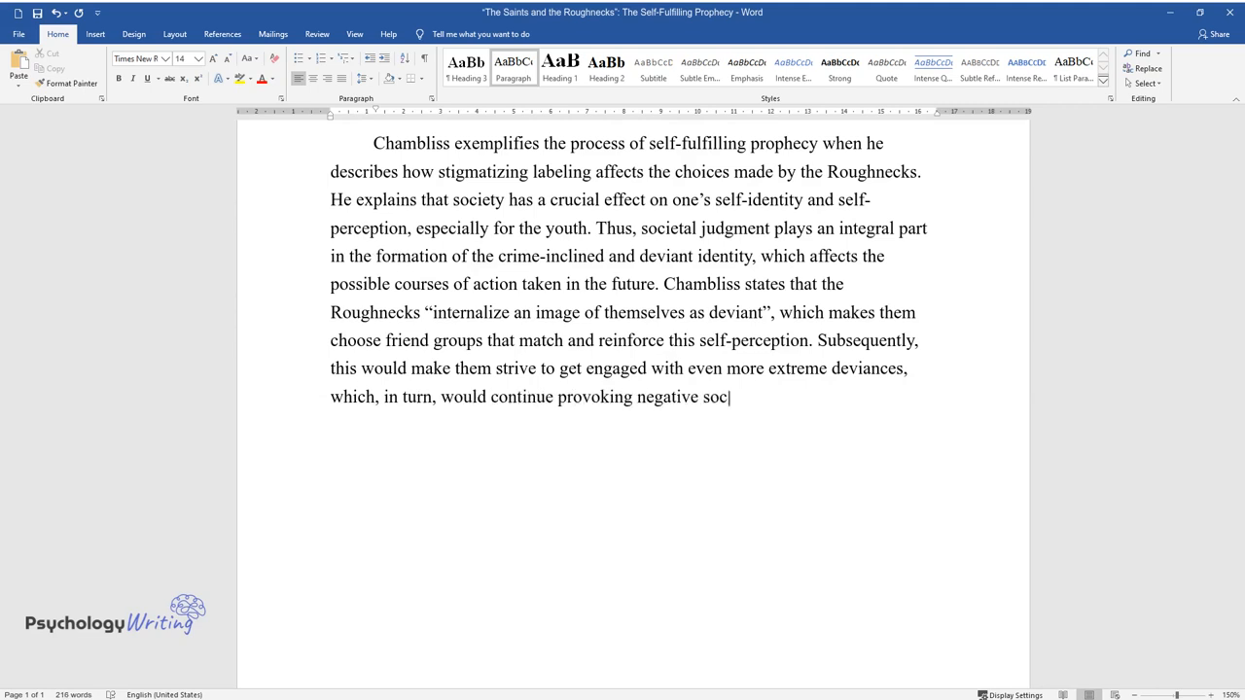
- Finish the second paragraph on social alienation and the Saints' behaviors going unnoticed
text(ietal judgment towards them. This s)
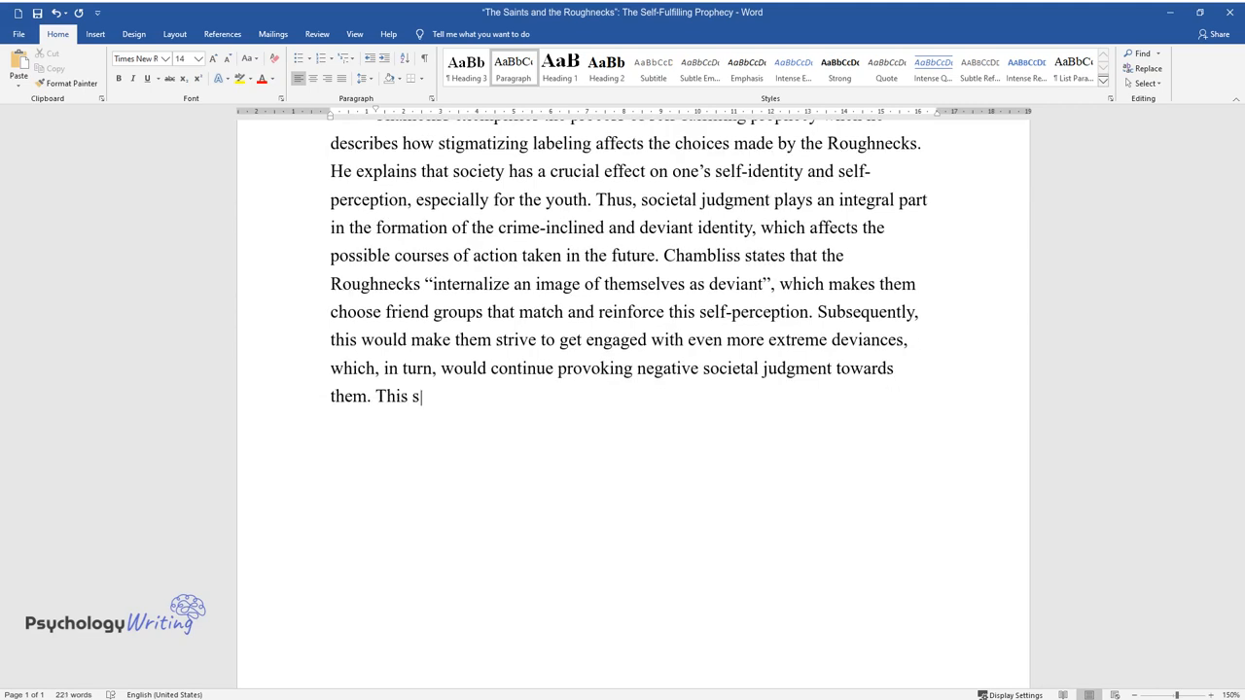
text(ocial alienation and disrespect would perpetuate engagement with the)
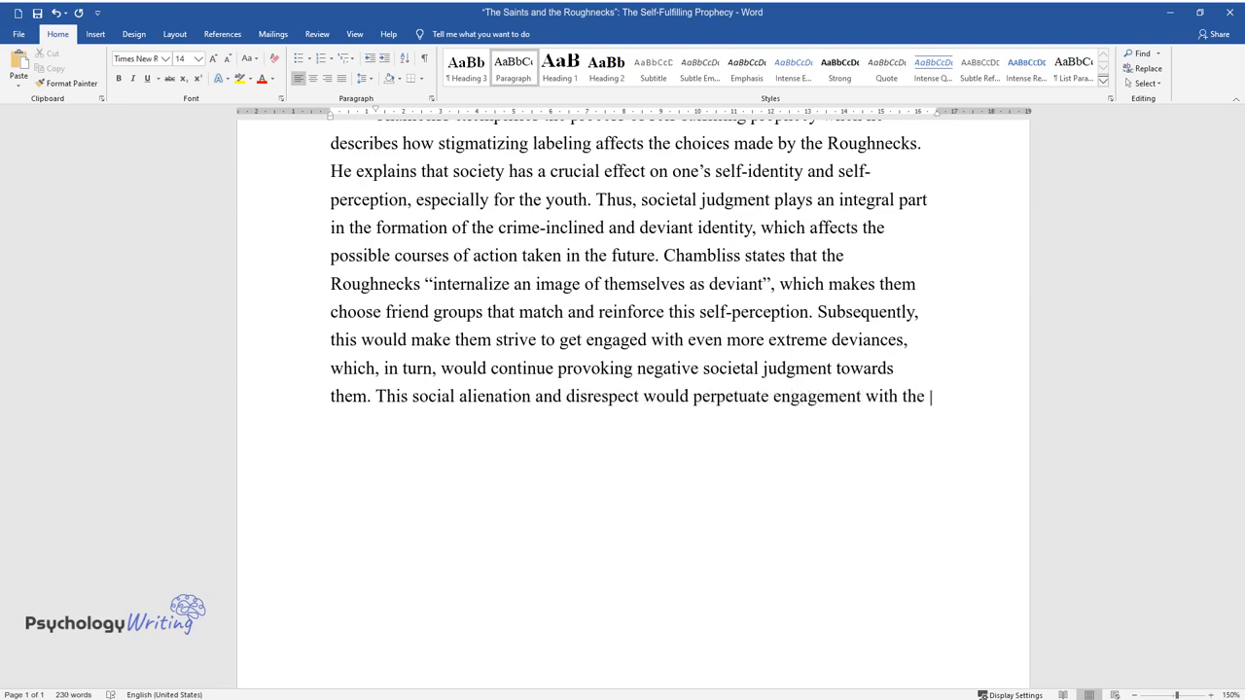
text(deviant activity. Despite equal de)
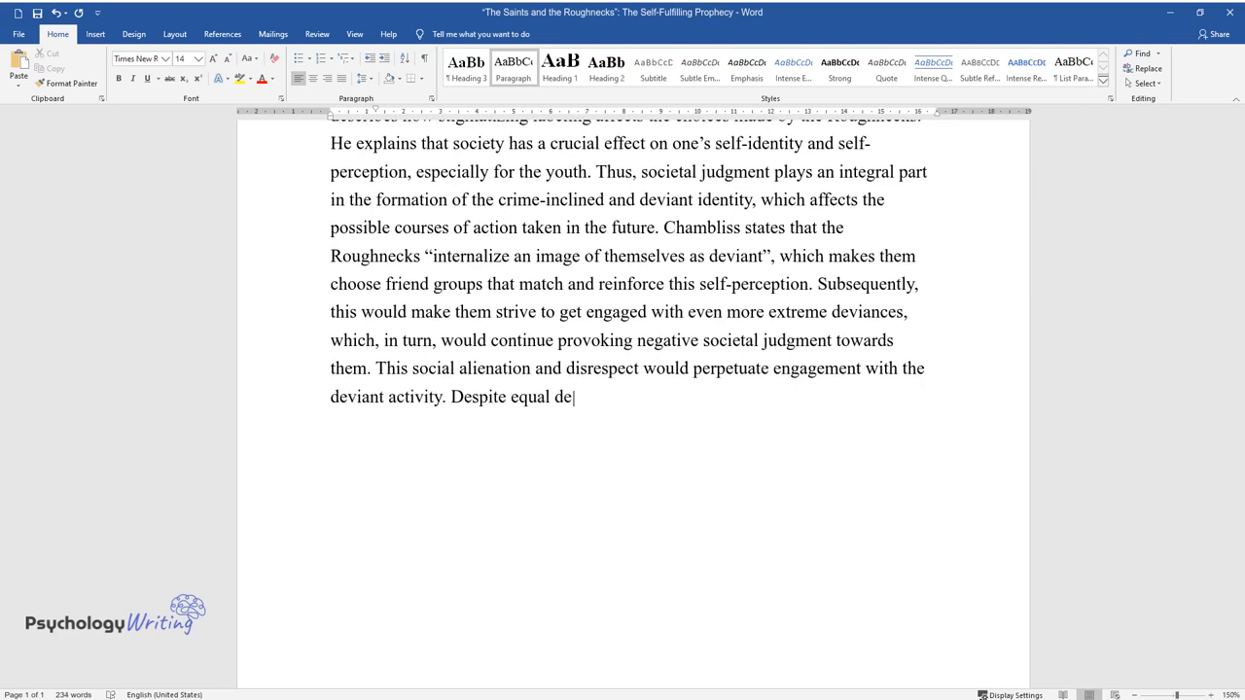
text(linquency levels among the Saints a)
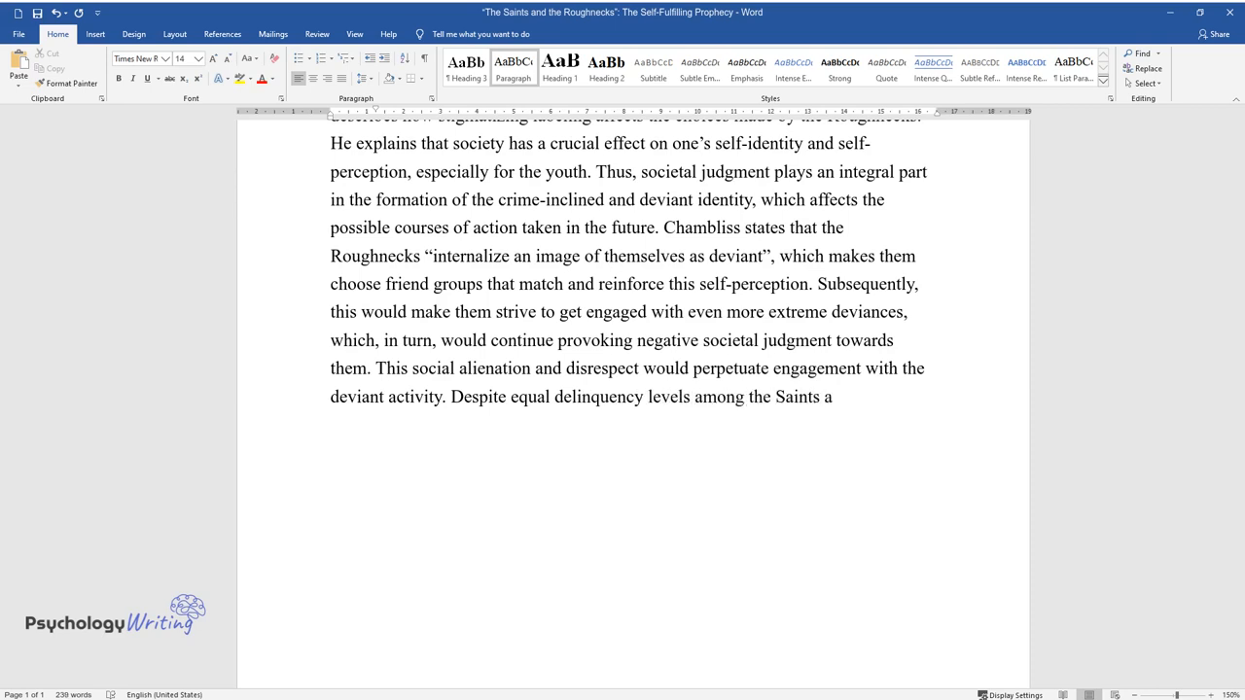
text(and the Roughnecks, the troublesome)
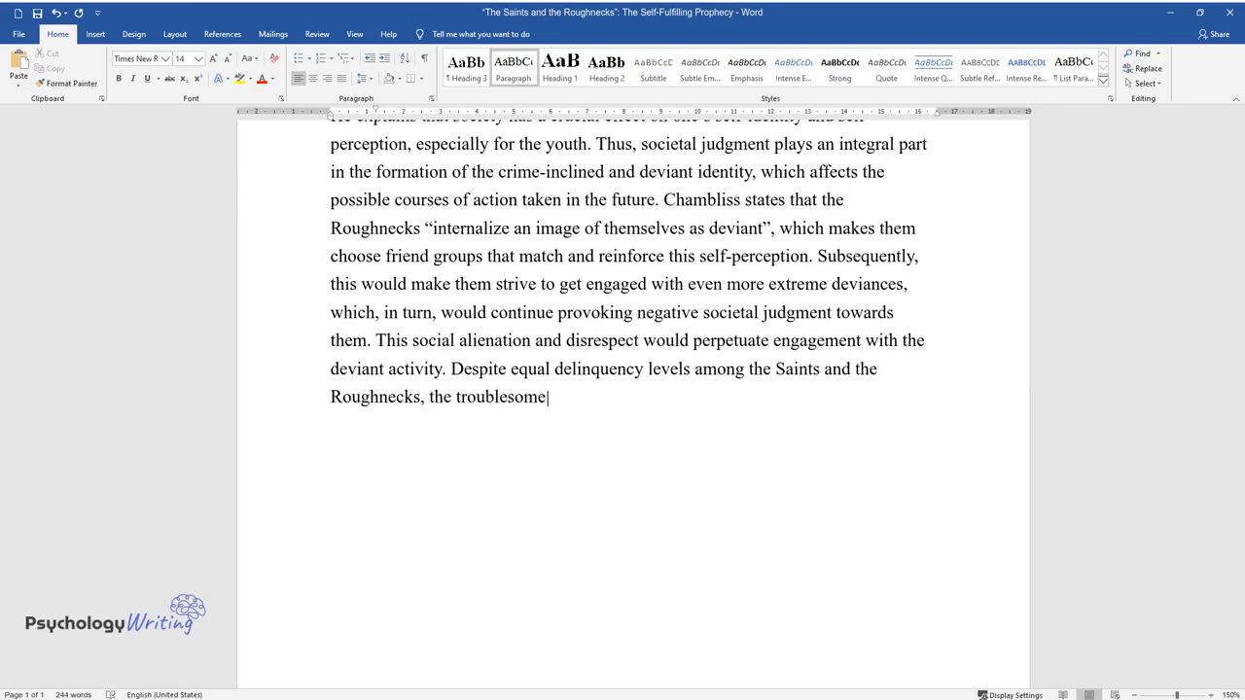
text(behaviors of the latter would remain unnoticed by)
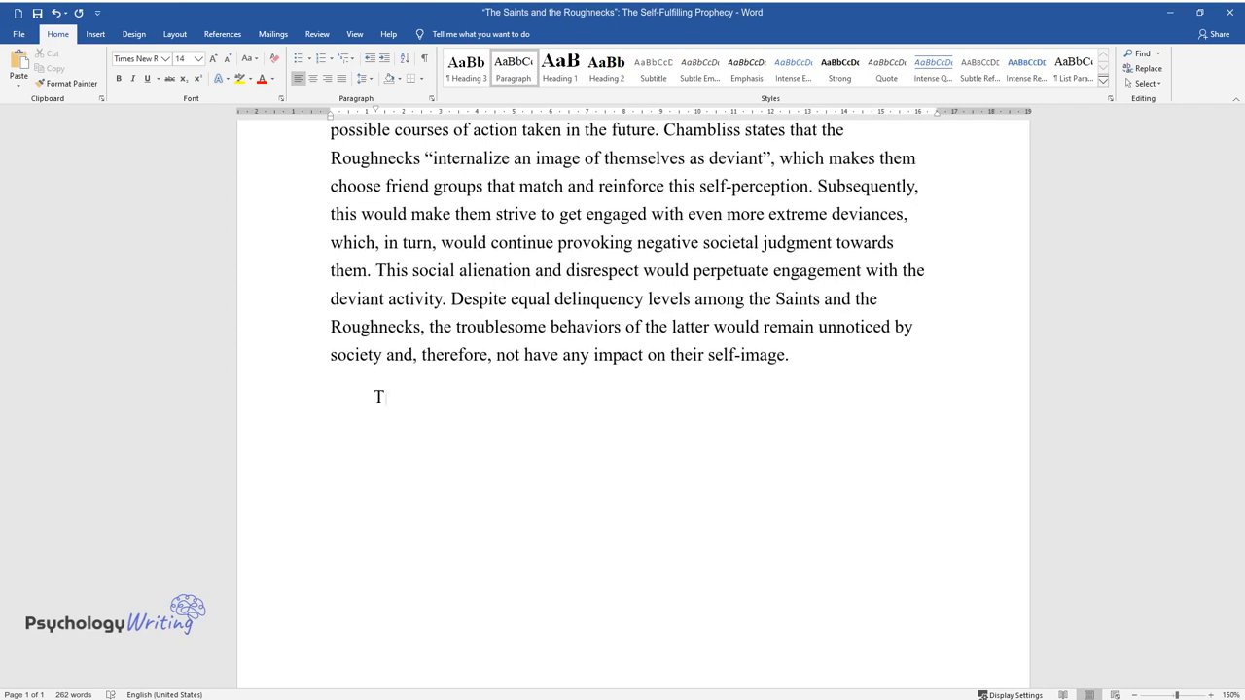
- Type the third paragraph linking stigmatization to a self-fulfilling prophecy and criminal career
text(hus, certain stigmatization and labe)
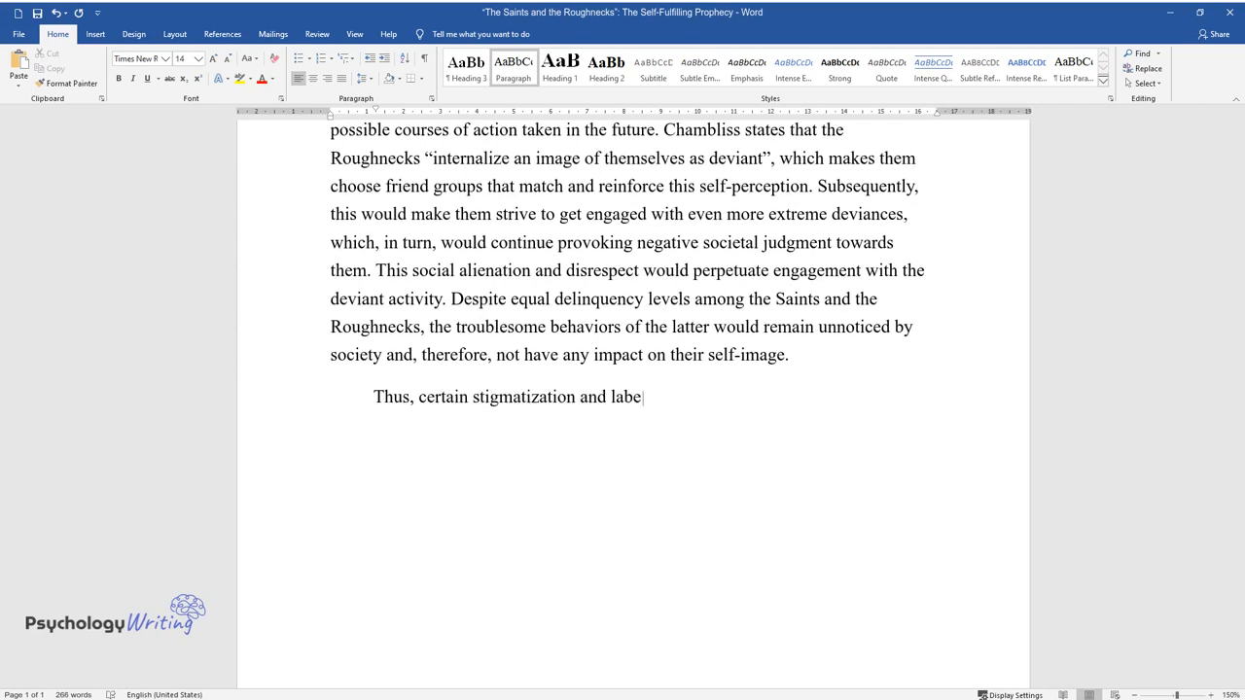
text(ling of youth affect the course of)
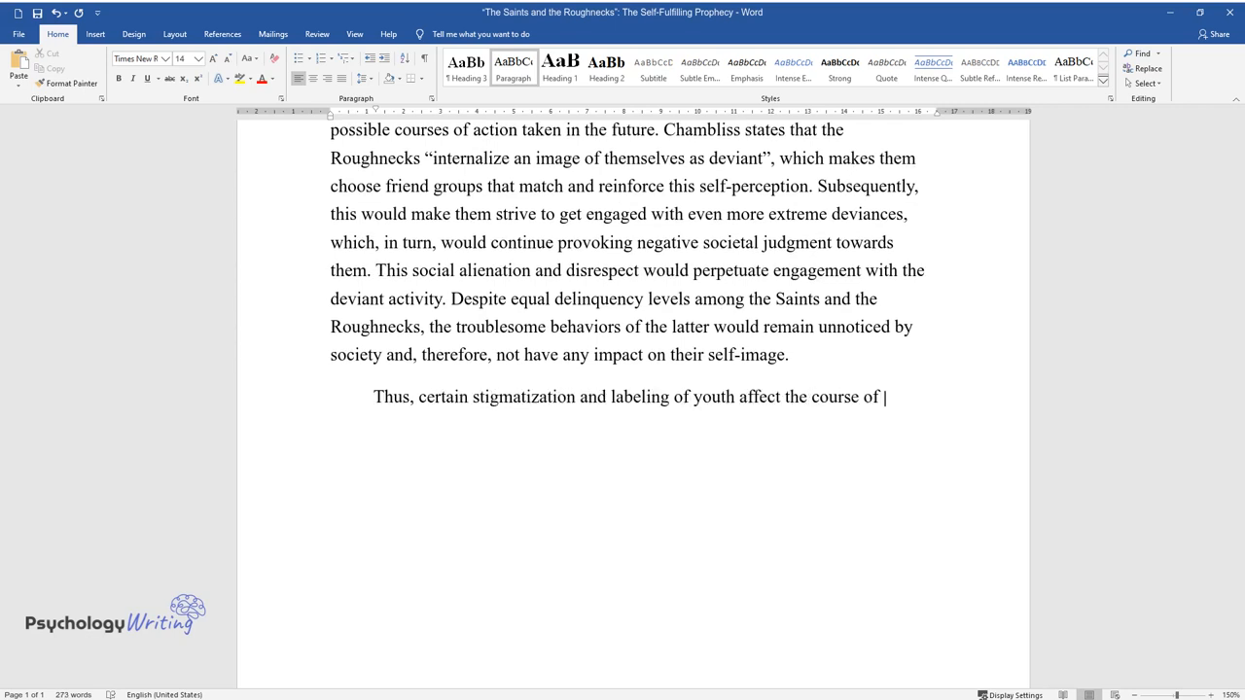
text(development of their self-identifica)
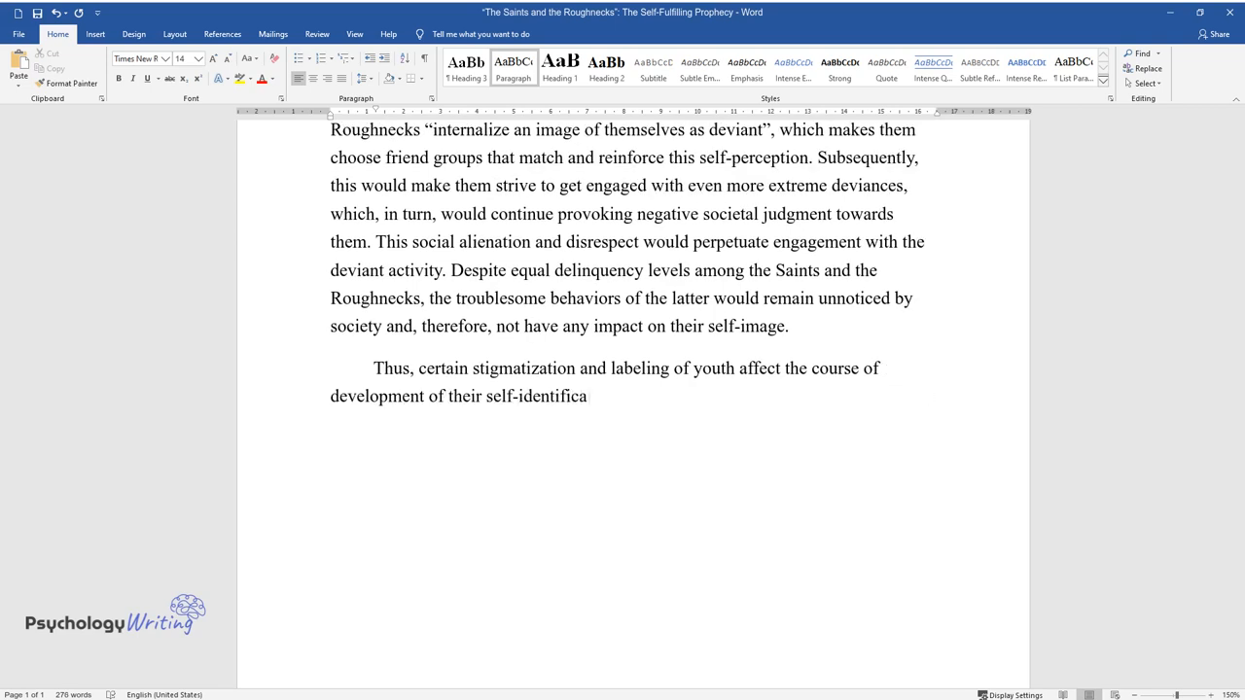
text(tion and later actualize as a self-fulfilling)
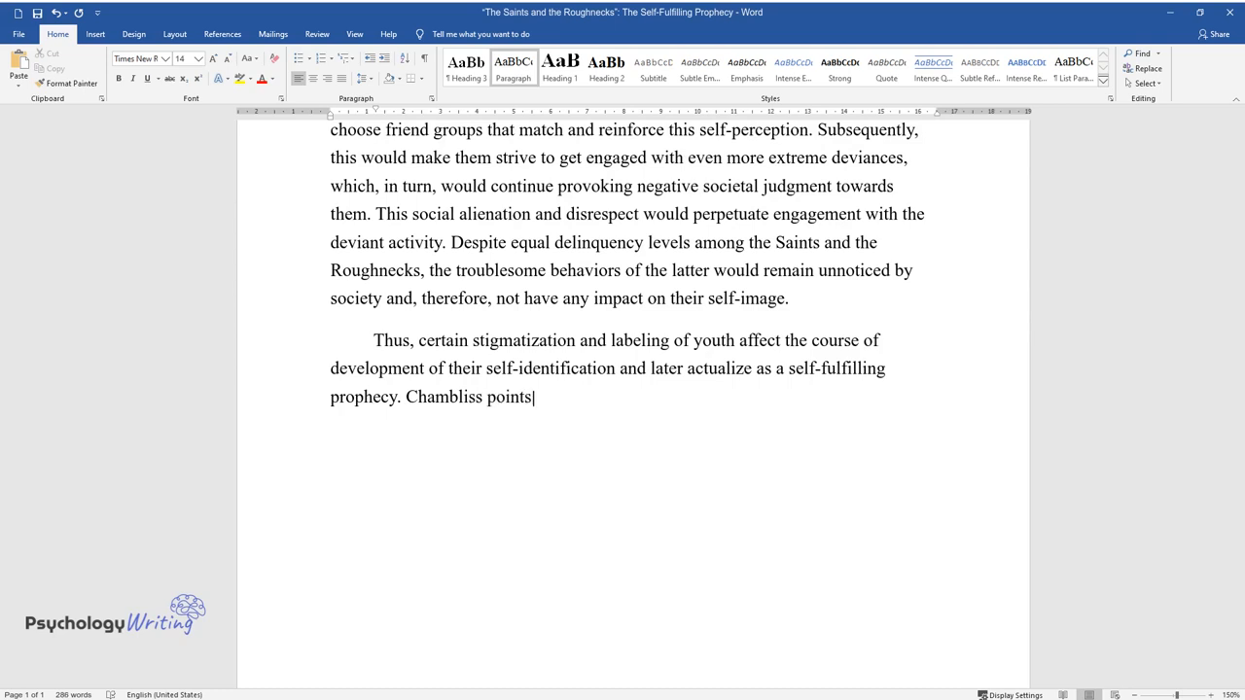
text(out that labeling is the chief factor in defining the)
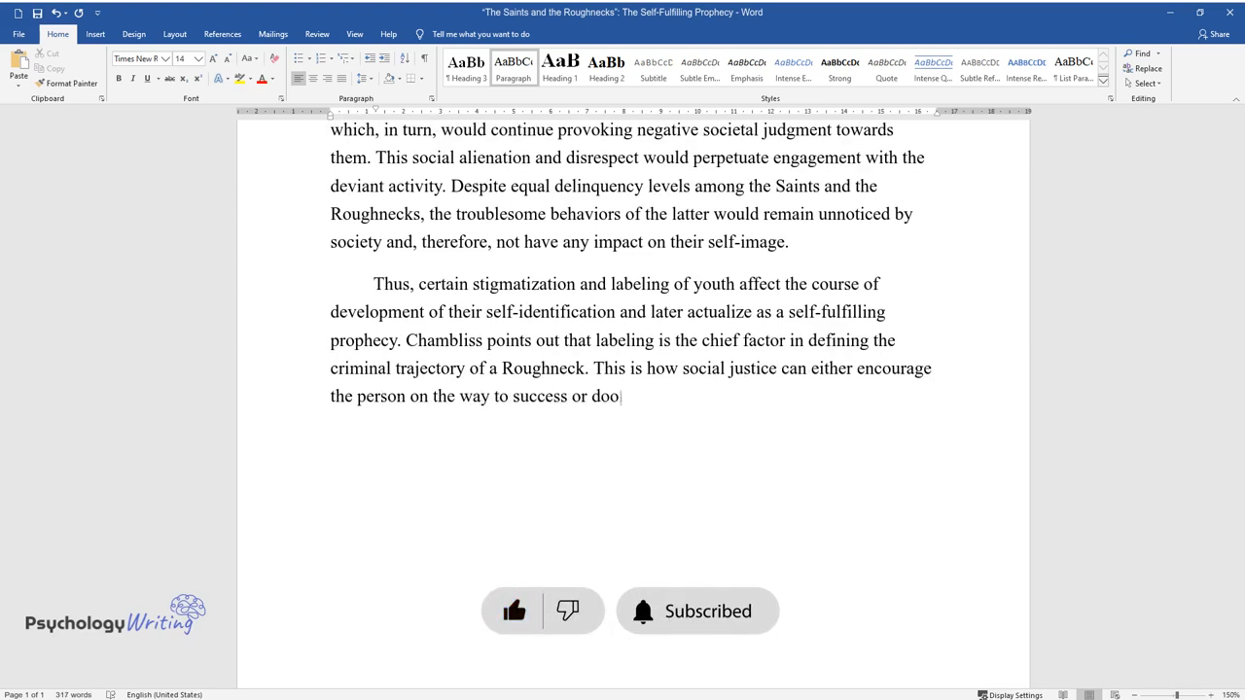
text(m a criminal career rooted in adoles)
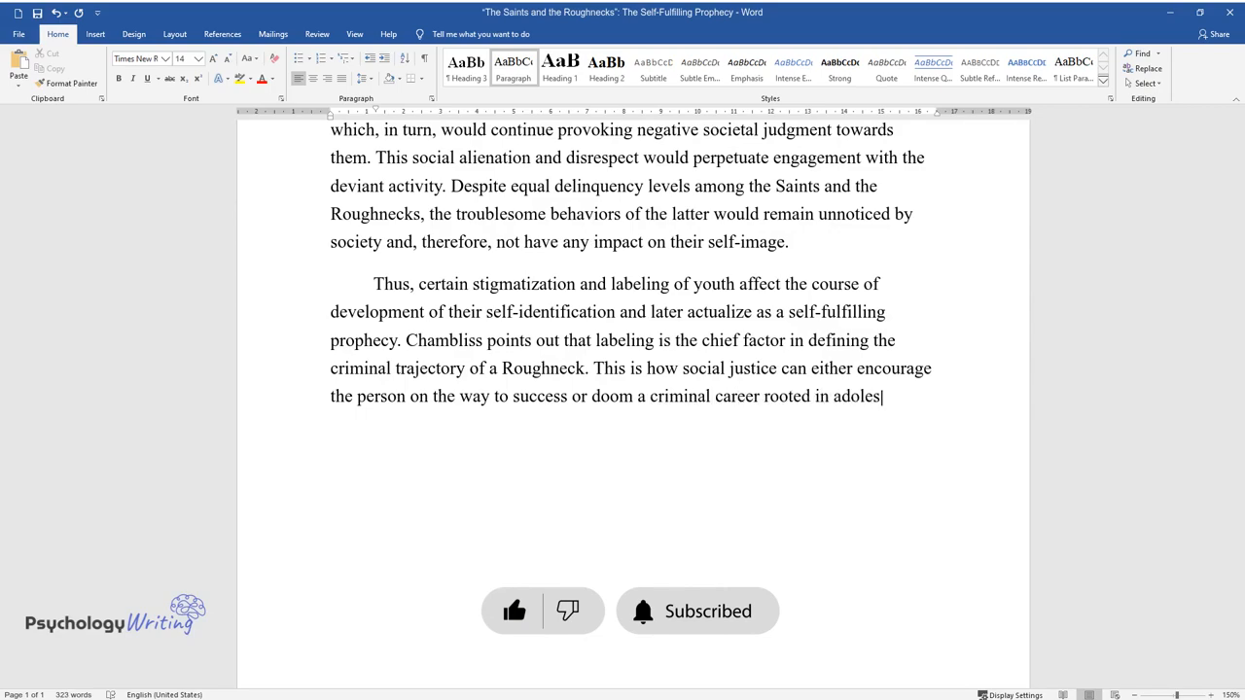